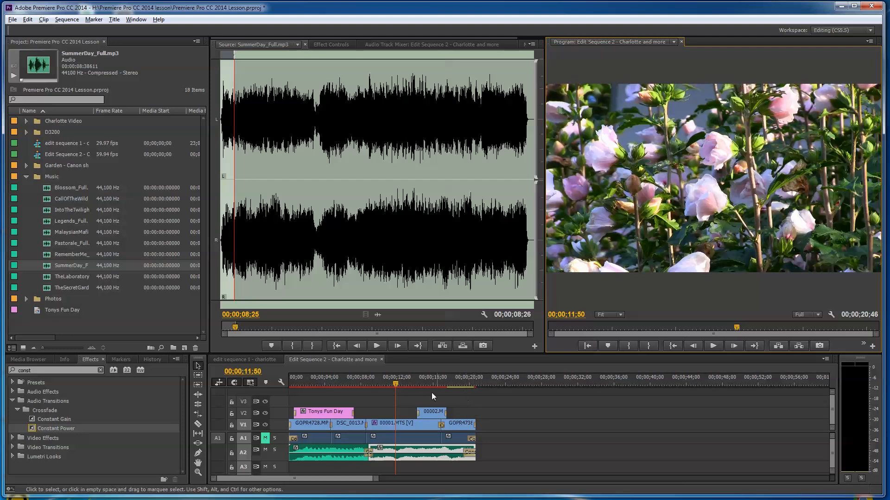
{"action": "mouse_move", "coordinate": [390, 399]}
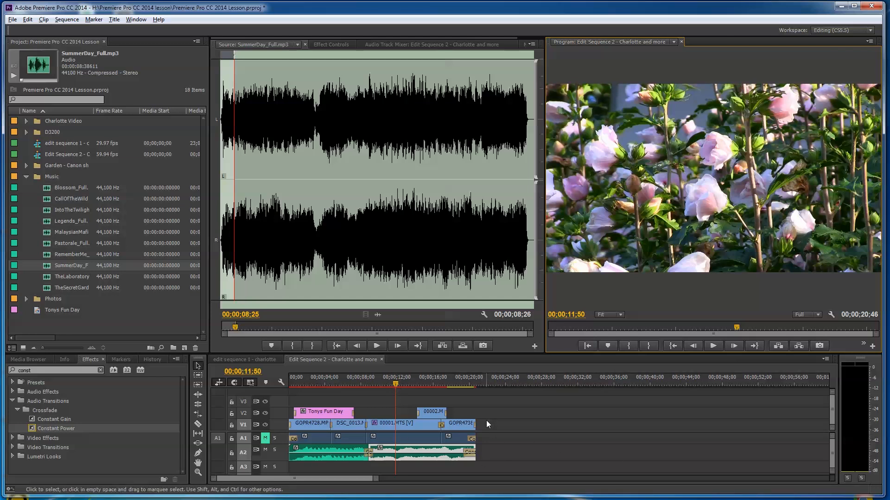
Step: Browse the File menu and workspace layouts, then reopen File to reach Export
{"action": "left_click", "coordinate": [11, 18]}
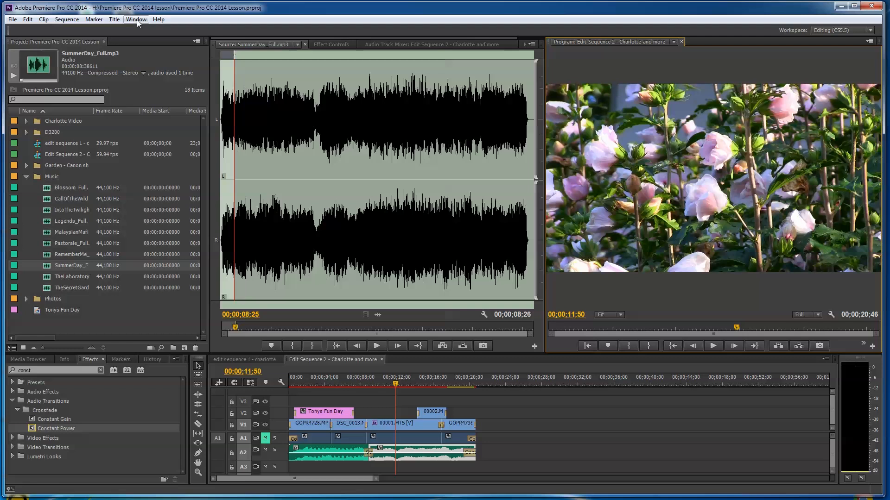
{"action": "left_click", "coordinate": [137, 18]}
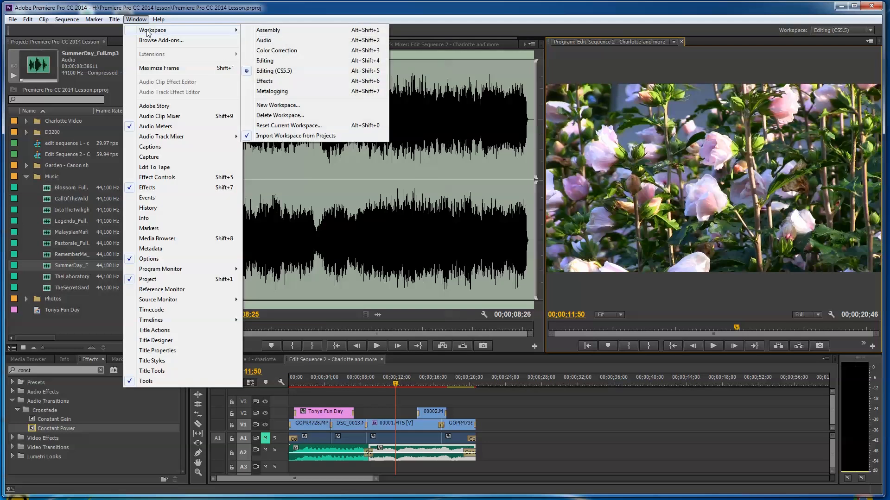
{"action": "mouse_move", "coordinate": [289, 73]}
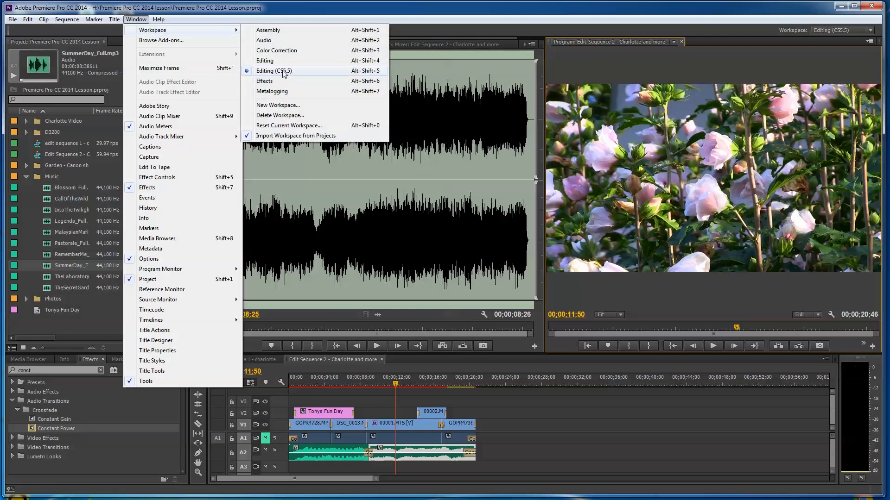
{"action": "mouse_move", "coordinate": [426, 56]}
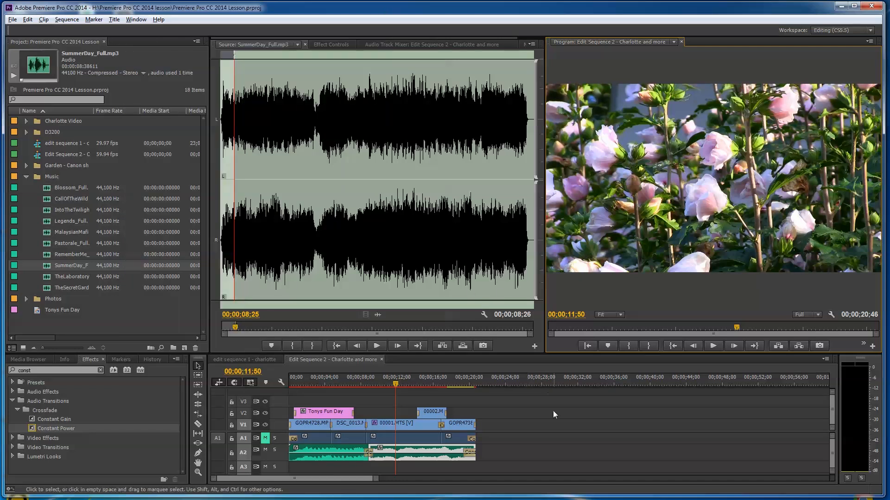
{"action": "mouse_move", "coordinate": [492, 404]}
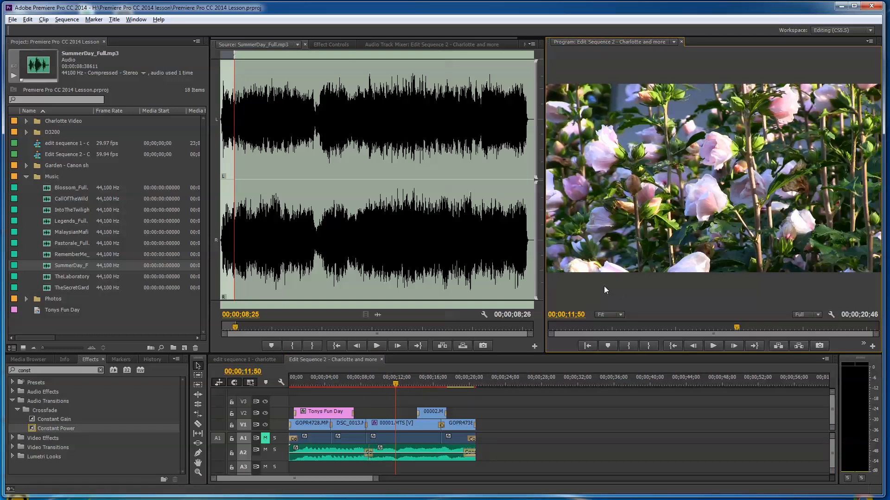
{"action": "mouse_move", "coordinate": [609, 302]}
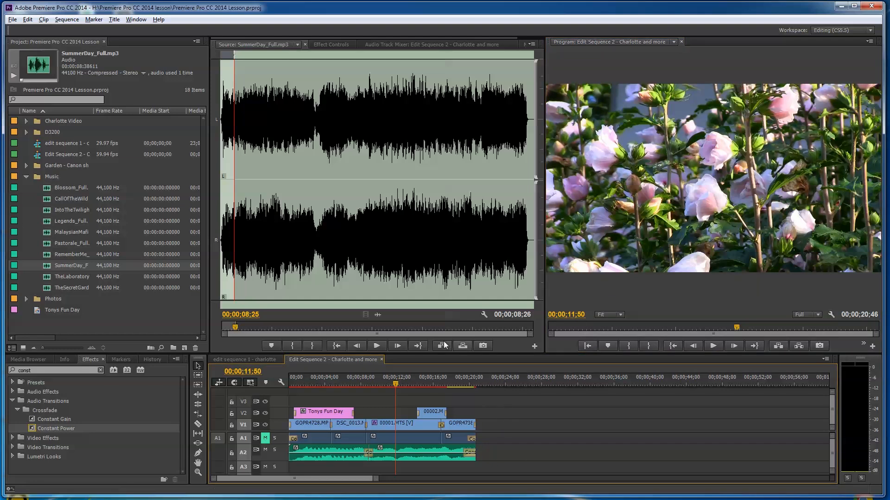
{"action": "left_click", "coordinate": [11, 18]}
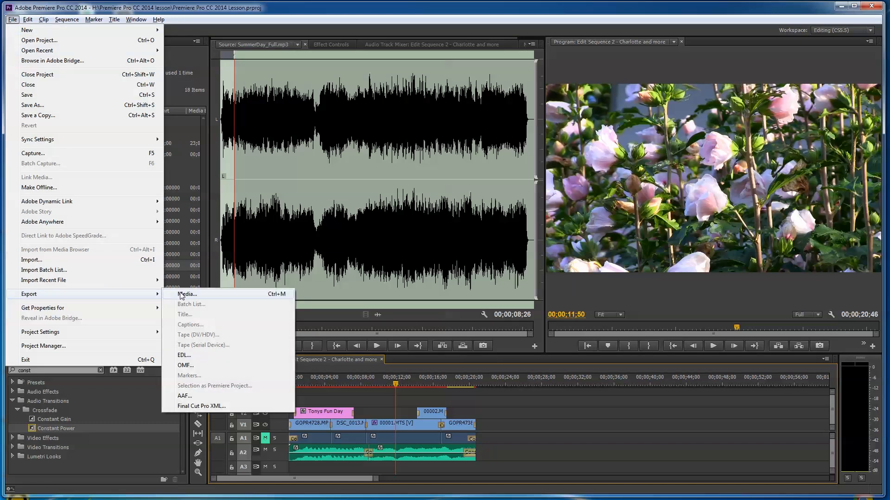
Step: Open Export Media settings for Charlotte and more, scrubbing the preview back to the title frame
{"action": "left_click", "coordinate": [186, 294]}
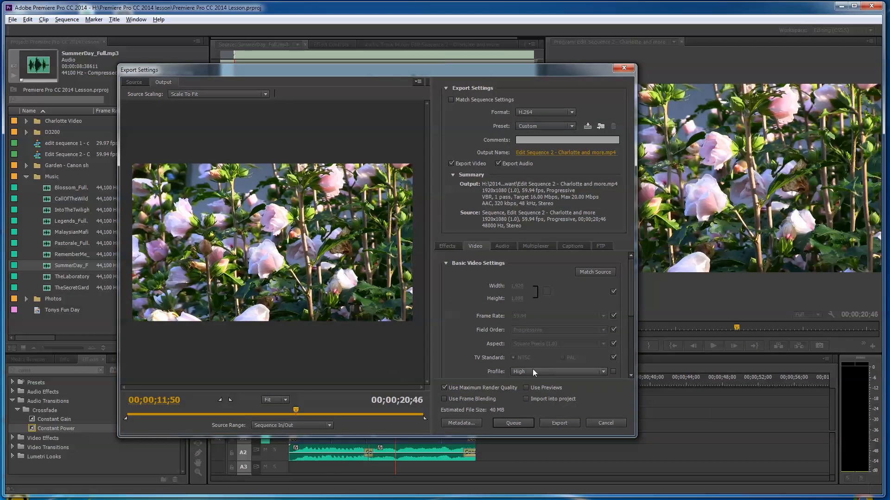
{"action": "mouse_move", "coordinate": [399, 381]}
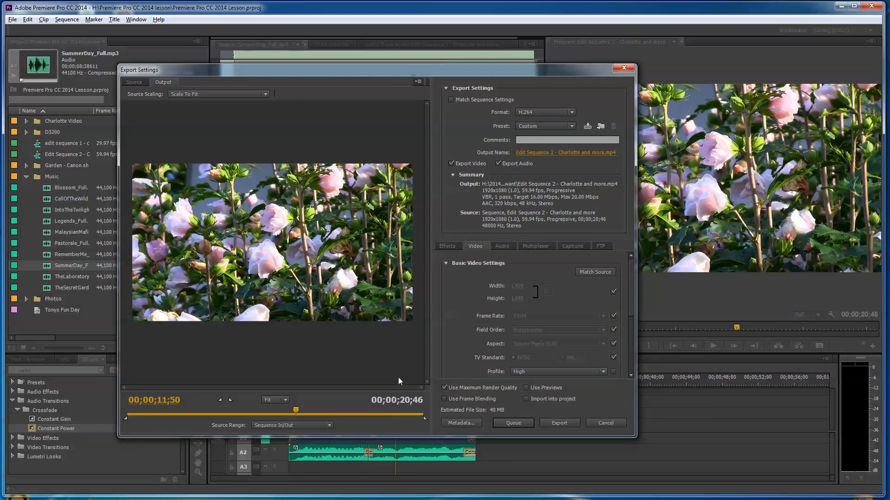
{"action": "mouse_move", "coordinate": [317, 316]}
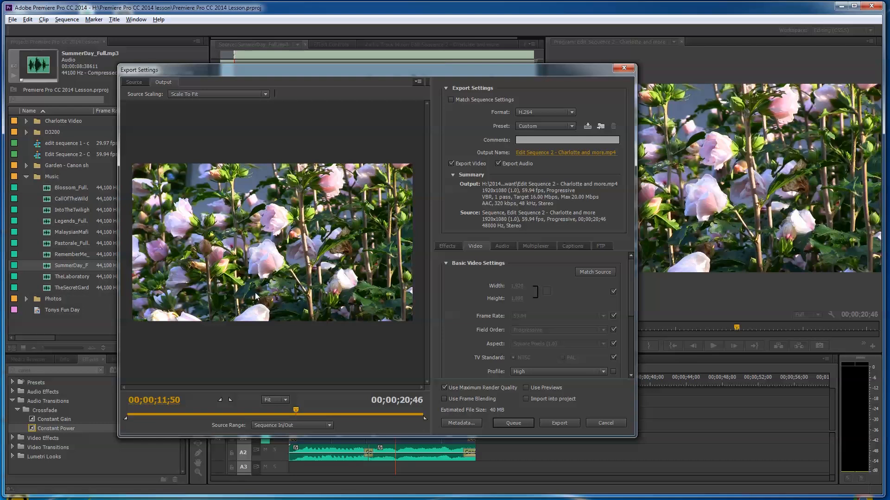
{"action": "mouse_move", "coordinate": [283, 316]}
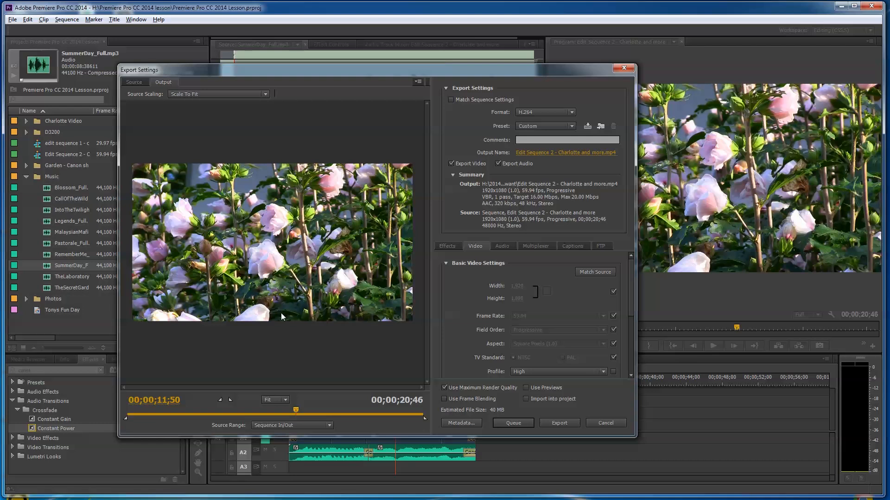
{"action": "mouse_move", "coordinate": [319, 324]}
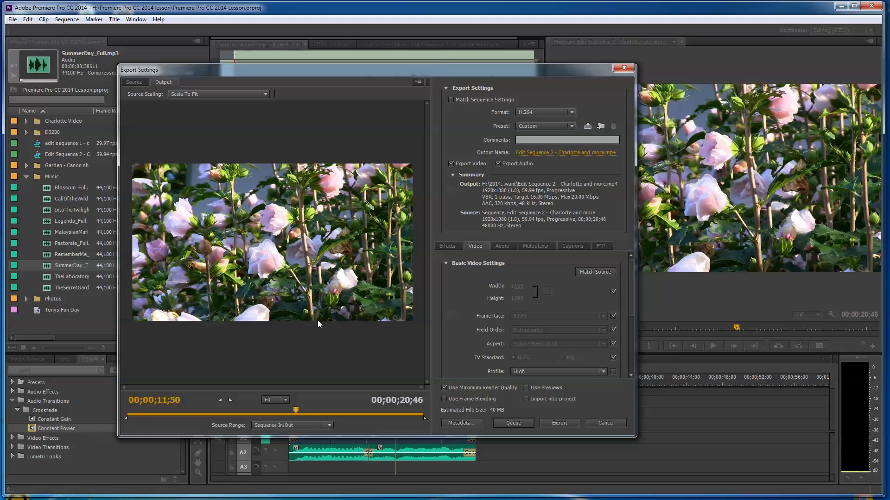
{"action": "mouse_move", "coordinate": [390, 388]}
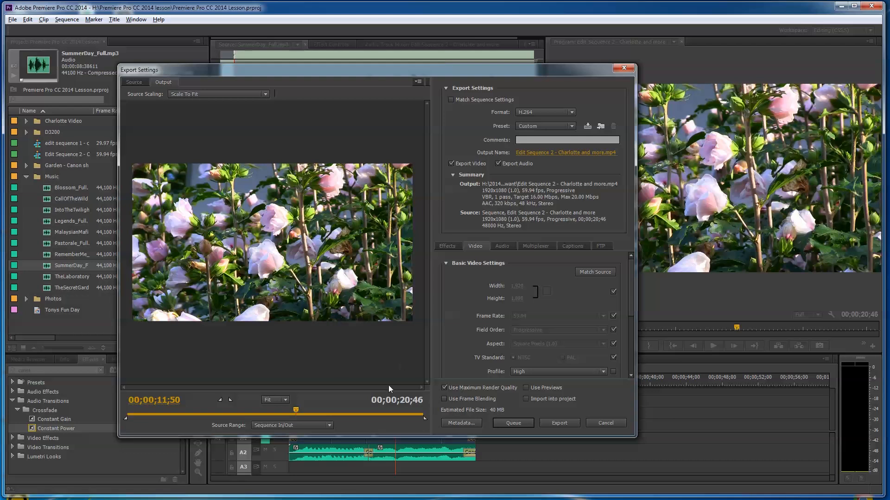
{"action": "mouse_move", "coordinate": [397, 400]}
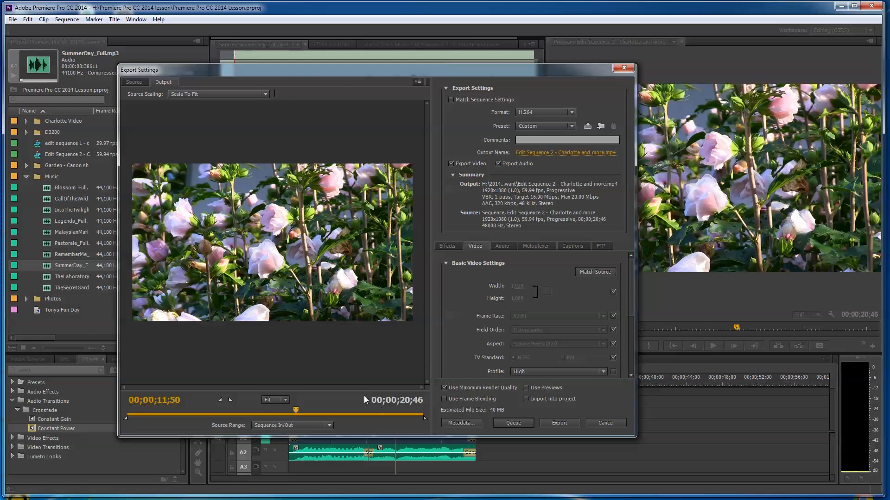
{"action": "left_click_drag", "start_coordinate": [295, 409], "coordinate": [324, 409]}
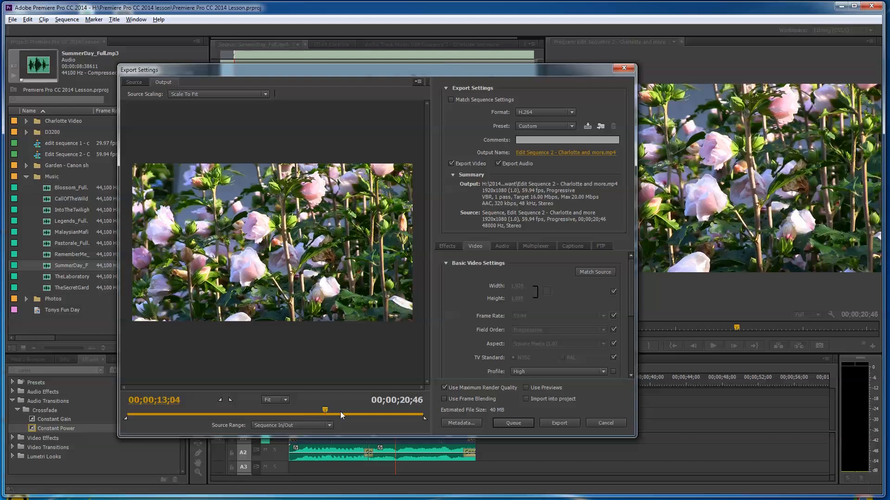
{"action": "left_click_drag", "start_coordinate": [325, 409], "coordinate": [254, 409]}
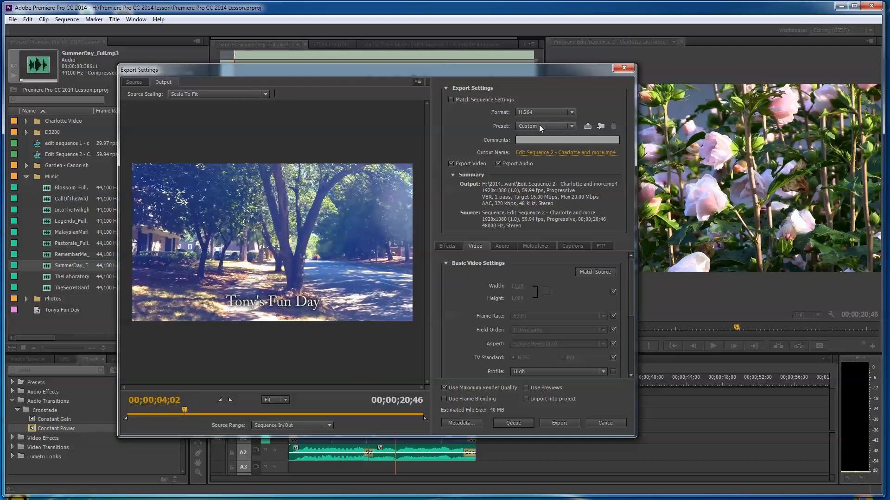
{"action": "mouse_move", "coordinate": [571, 112]}
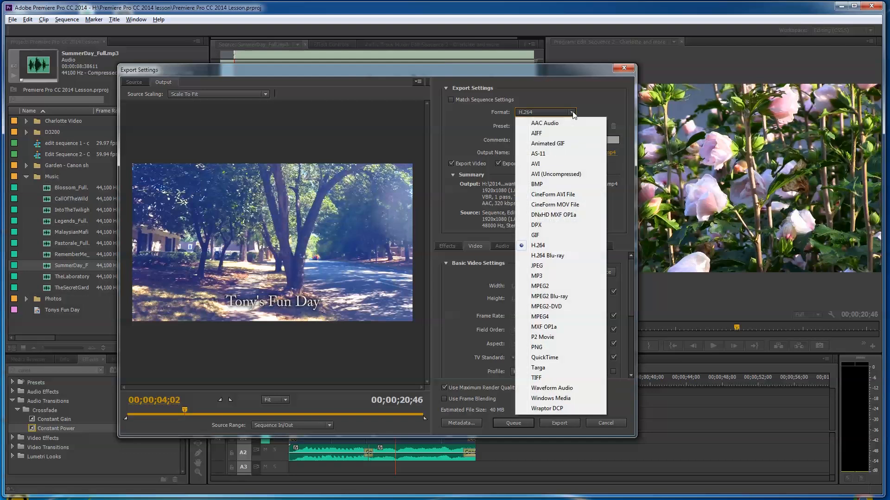
{"action": "mouse_move", "coordinate": [559, 195]}
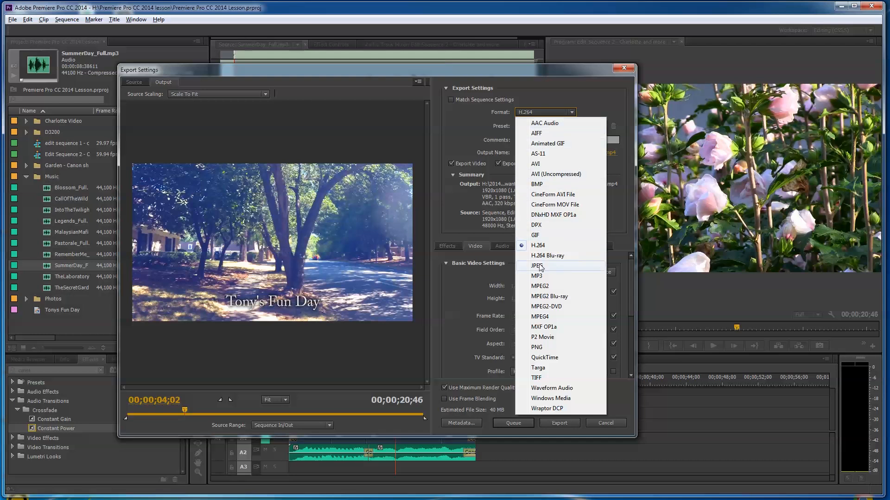
{"action": "left_click", "coordinate": [537, 246]}
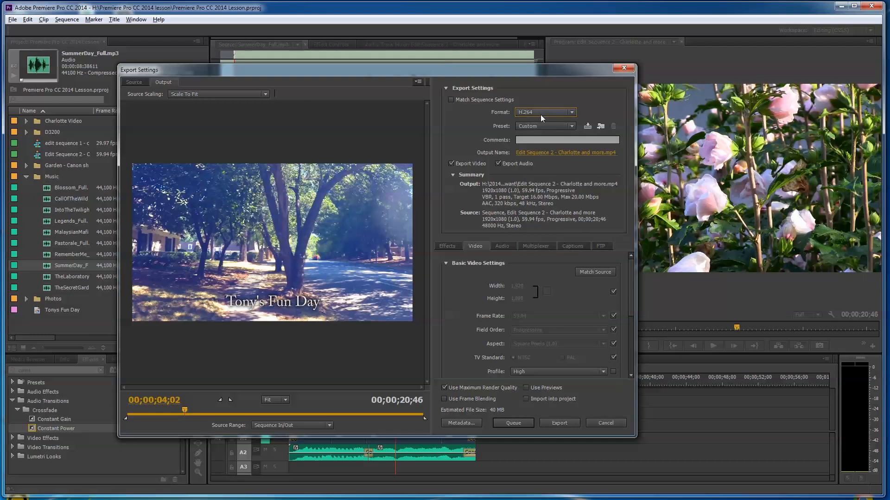
{"action": "mouse_move", "coordinate": [556, 134]}
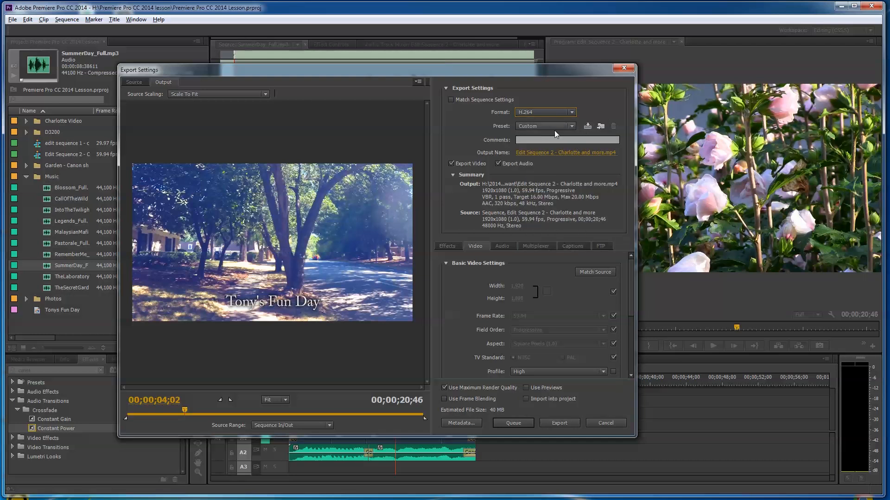
{"action": "mouse_move", "coordinate": [571, 129]}
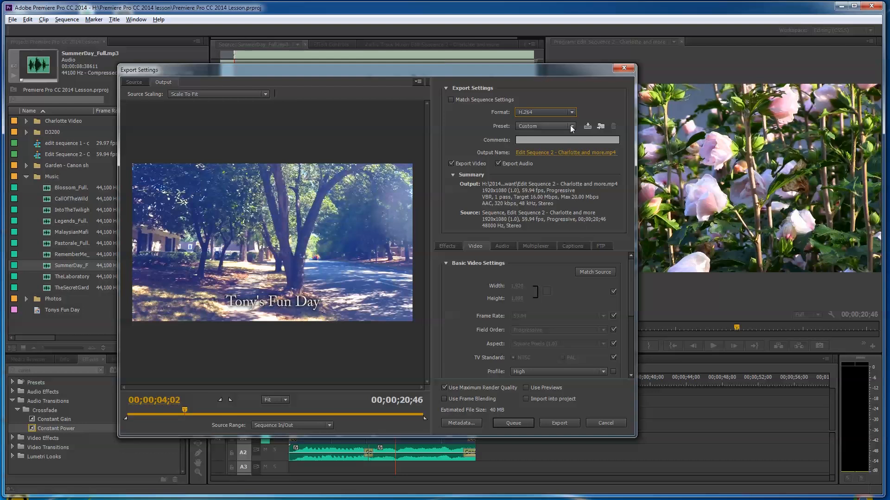
Step: Choose the HD 1080p 29.97 export preset, raising the estimated file size to 79 MB
{"action": "left_click", "coordinate": [571, 127]}
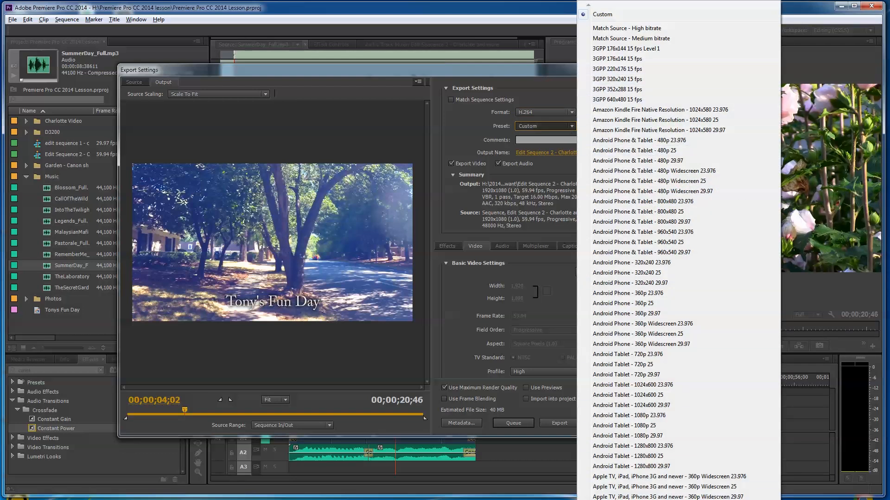
{"action": "scroll", "scroll_direction": "down", "scroll_amount": 3}
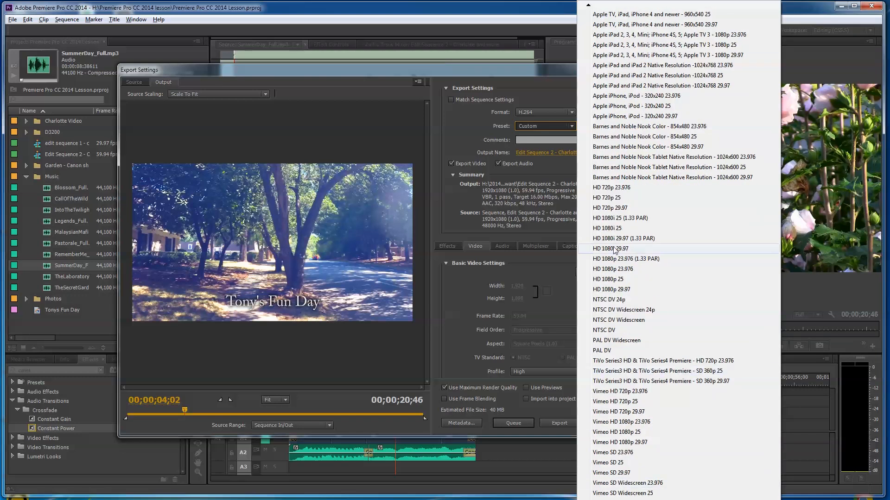
{"action": "mouse_move", "coordinate": [607, 222]}
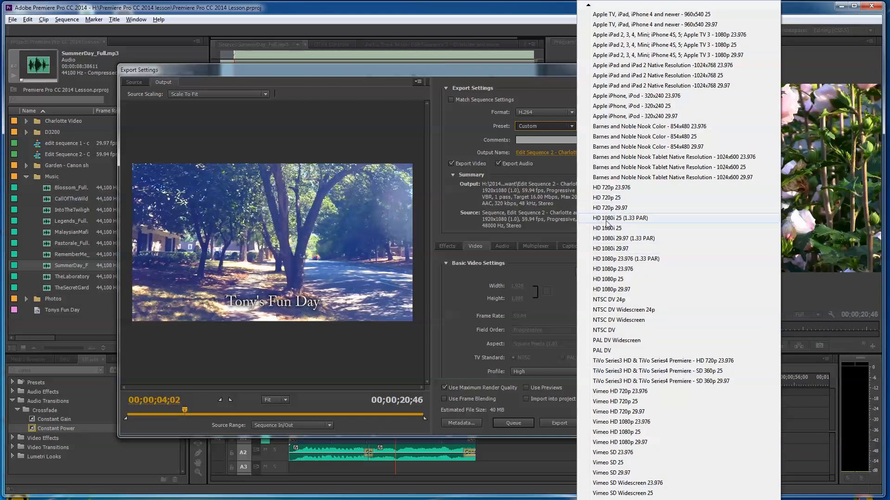
{"action": "mouse_move", "coordinate": [606, 238]}
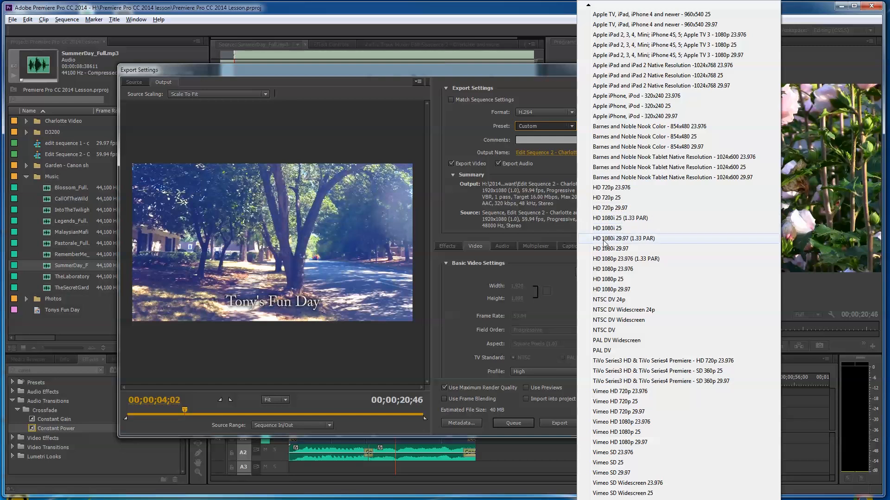
{"action": "mouse_move", "coordinate": [614, 269]}
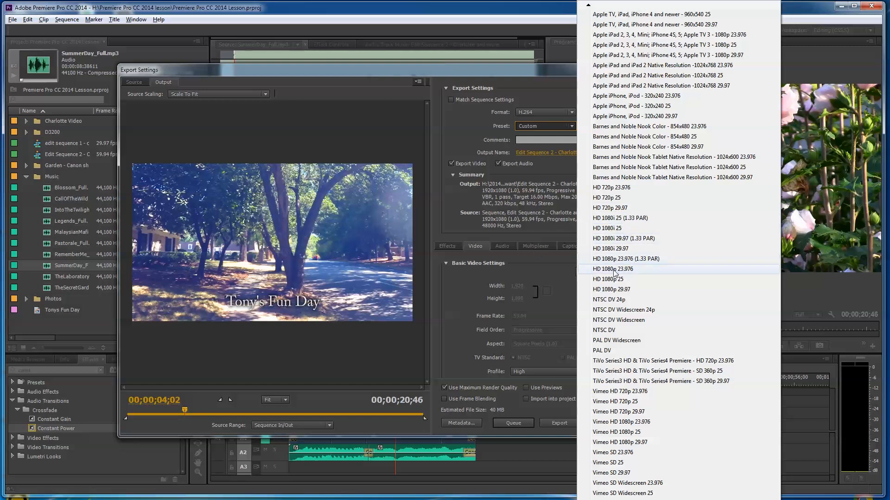
{"action": "mouse_move", "coordinate": [611, 289]}
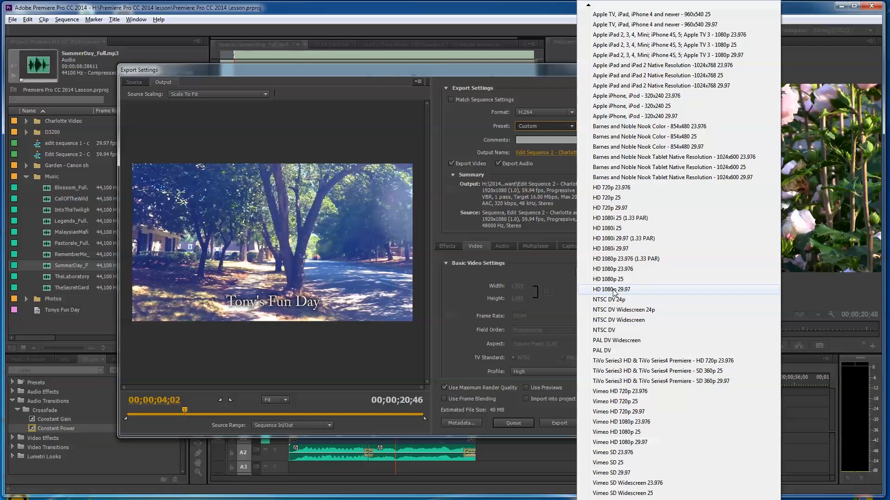
{"action": "left_click", "coordinate": [611, 289]}
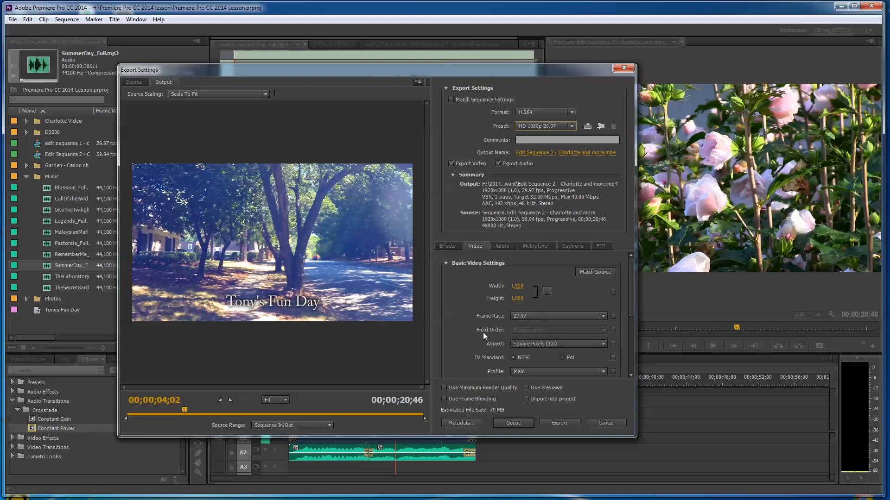
{"action": "mouse_move", "coordinate": [527, 330]}
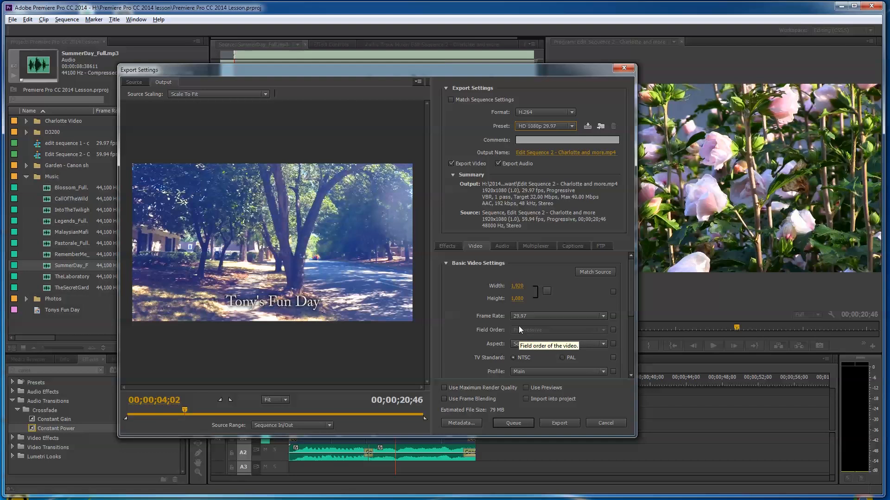
{"action": "mouse_move", "coordinate": [559, 321]}
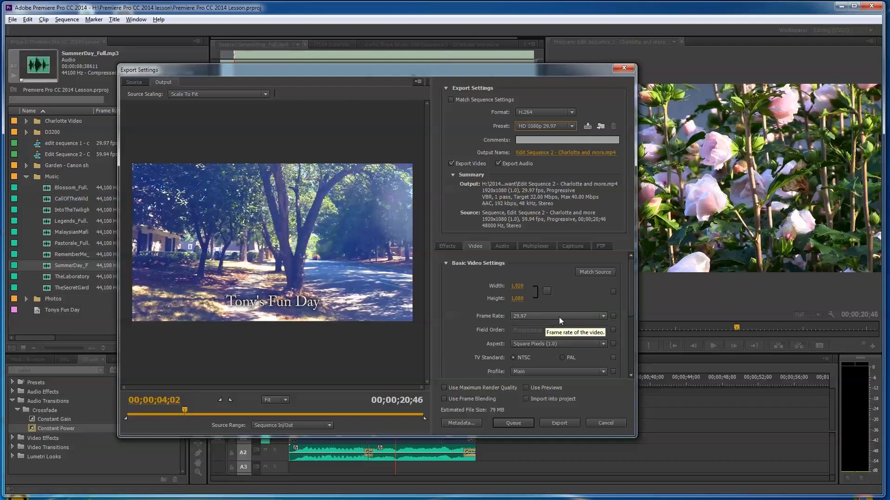
{"action": "mouse_move", "coordinate": [350, 256]}
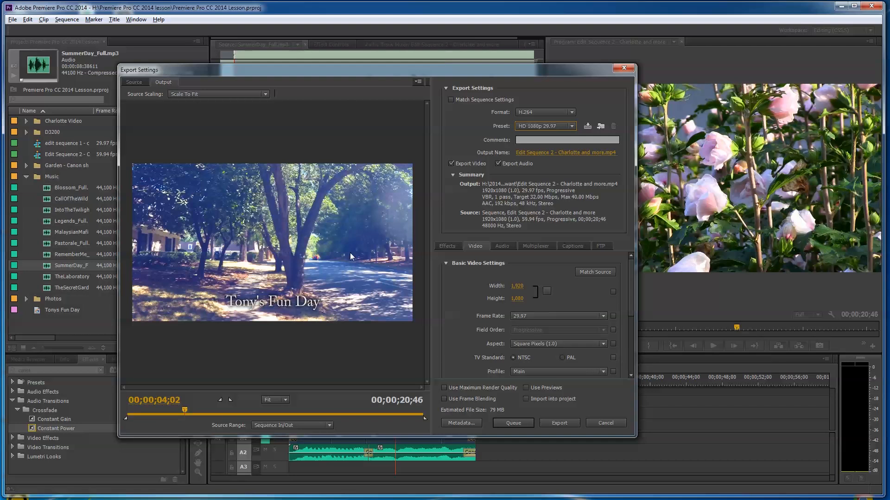
{"action": "mouse_move", "coordinate": [250, 289]}
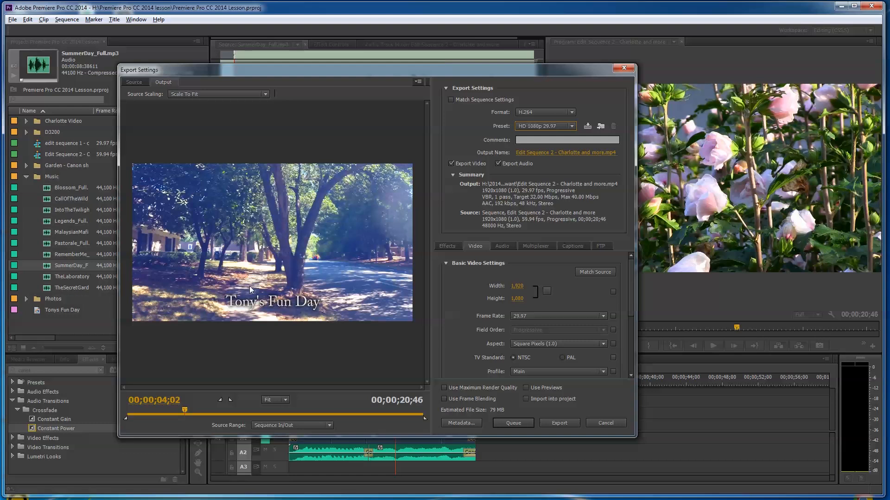
{"action": "mouse_move", "coordinate": [330, 248]}
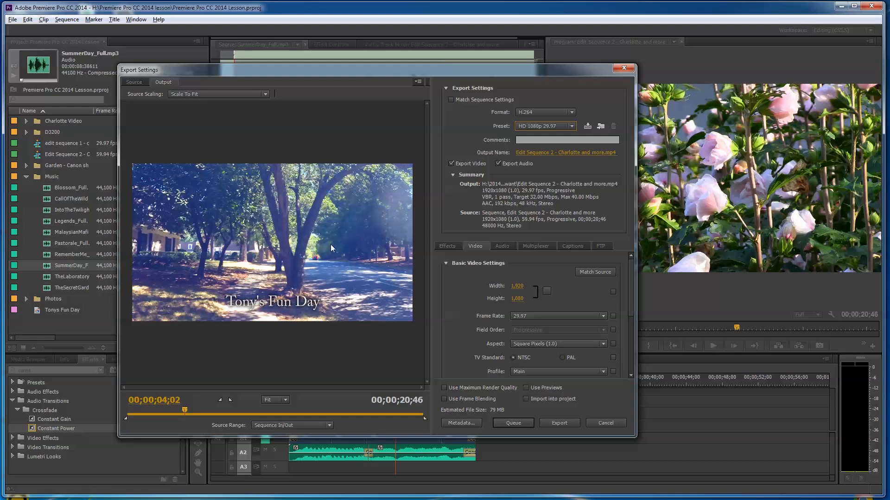
{"action": "mouse_move", "coordinate": [326, 284]}
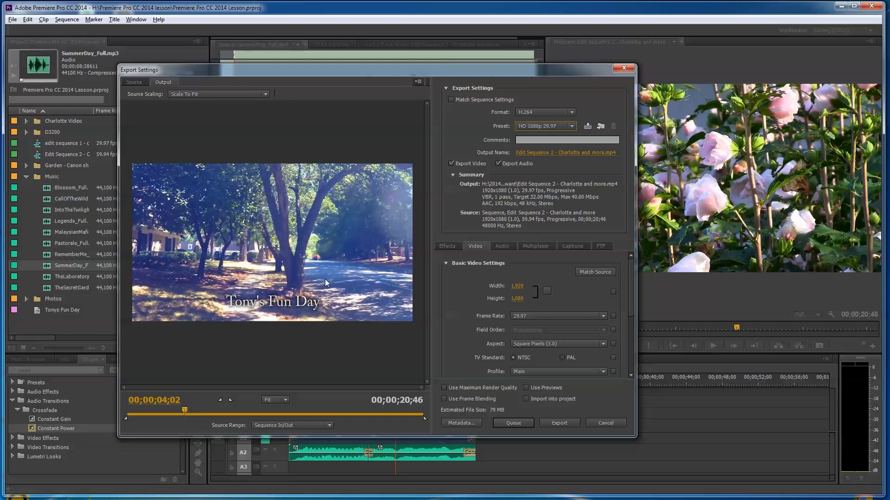
{"action": "mouse_move", "coordinate": [328, 258]}
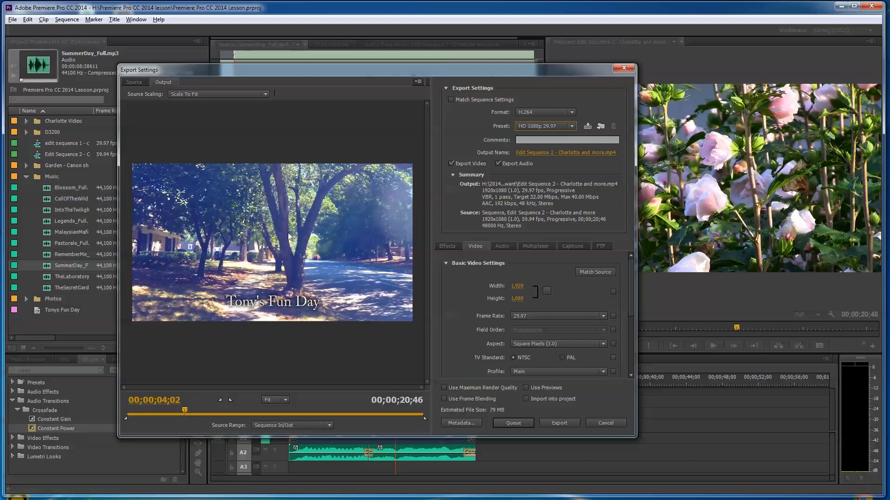
{"action": "mouse_move", "coordinate": [364, 267]}
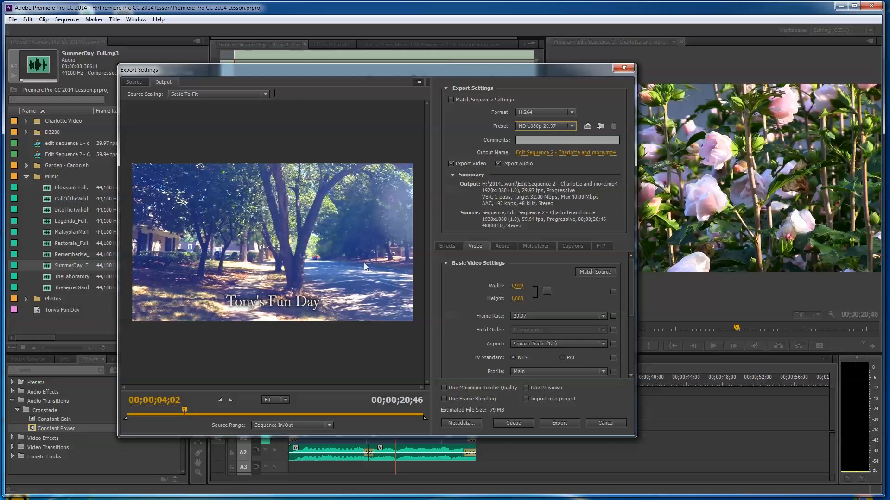
{"action": "mouse_move", "coordinate": [348, 271]}
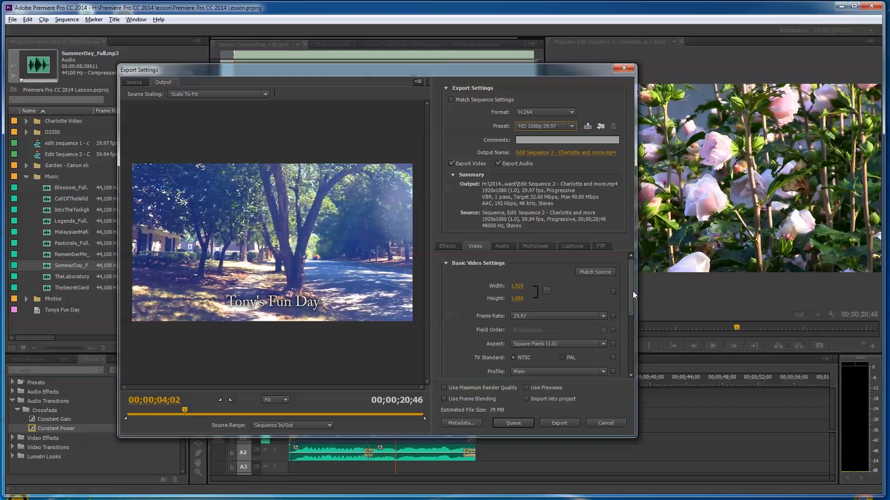
{"action": "mouse_move", "coordinate": [632, 301]}
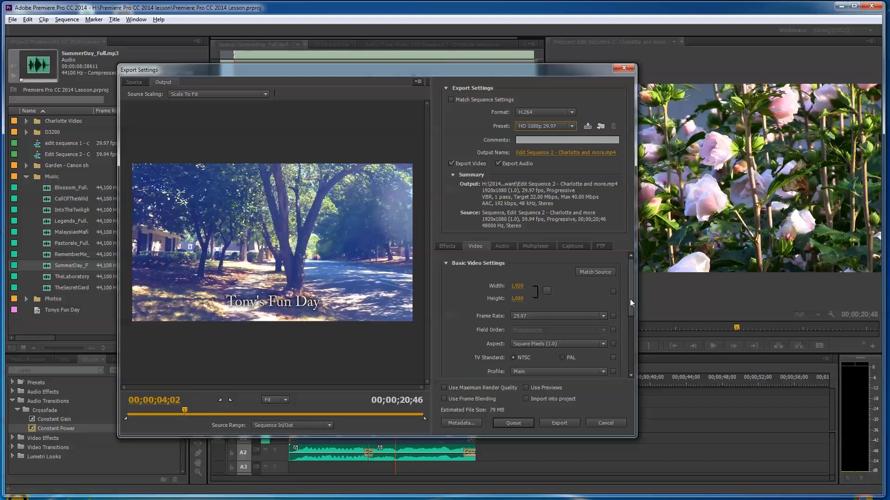
{"action": "scroll", "scroll_direction": "down", "scroll_amount": 3}
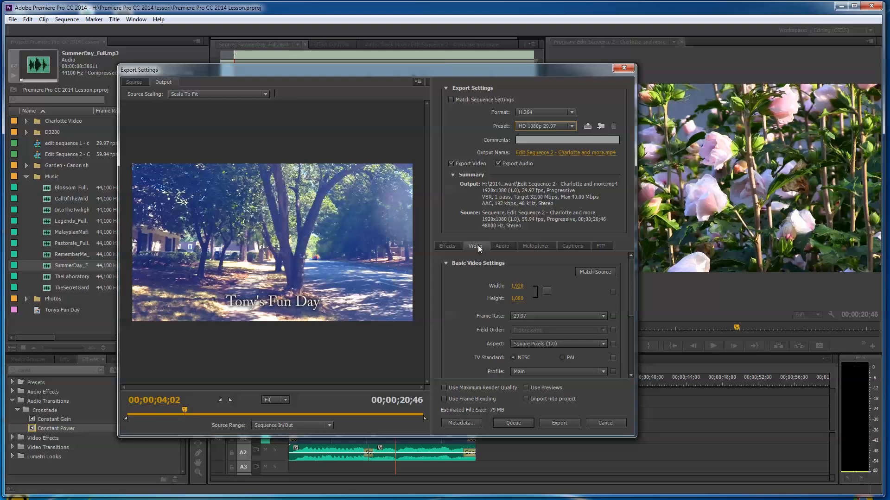
{"action": "left_click", "coordinate": [502, 246]}
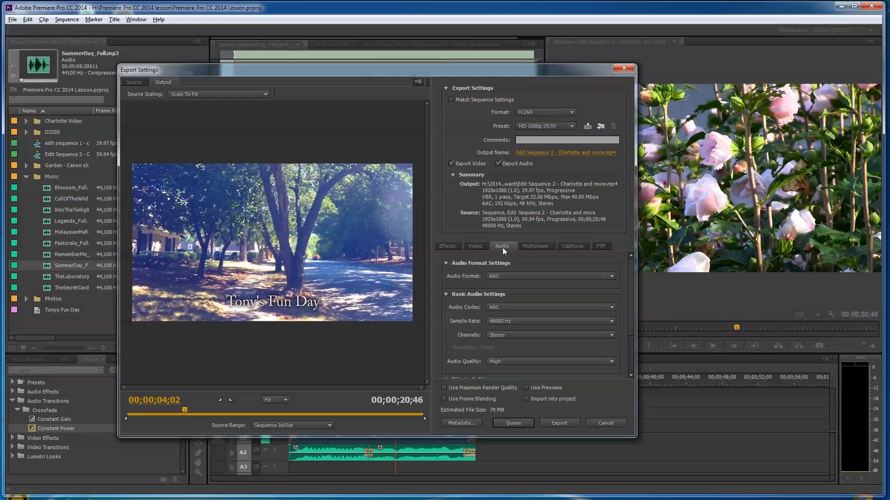
{"action": "left_click", "coordinate": [475, 246]}
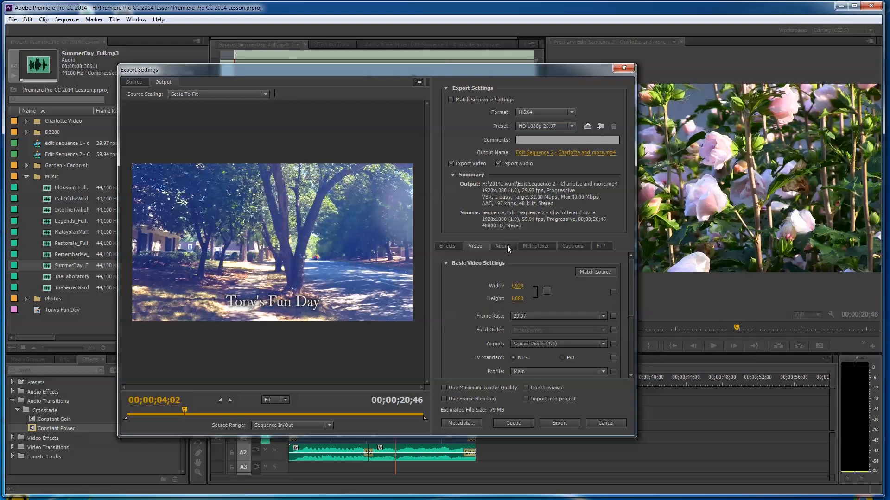
{"action": "left_click", "coordinate": [501, 246]}
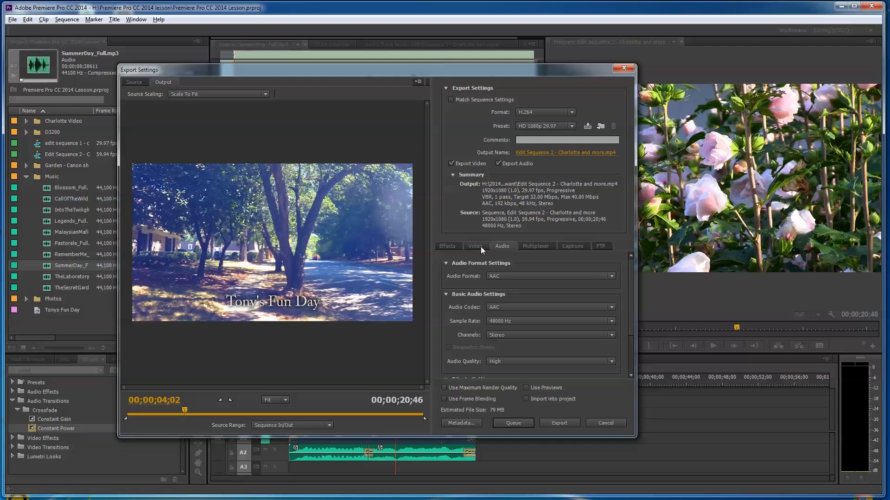
{"action": "left_click", "coordinate": [474, 246]}
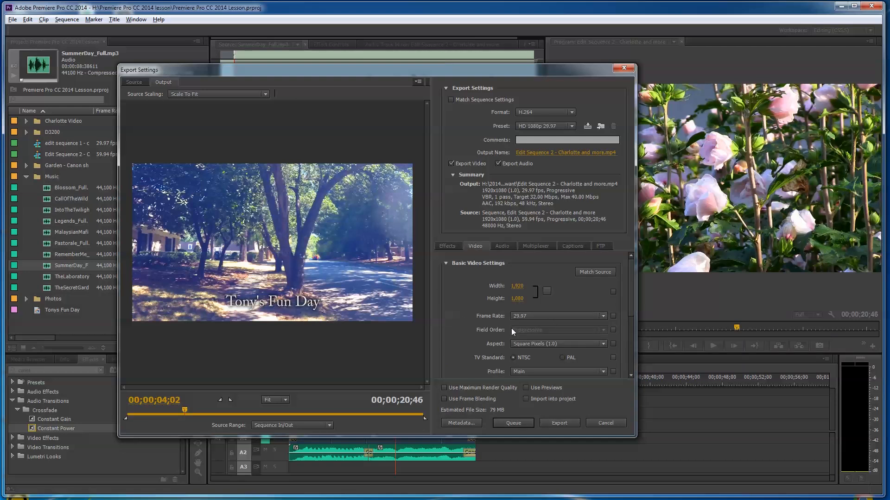
{"action": "mouse_move", "coordinate": [549, 331]}
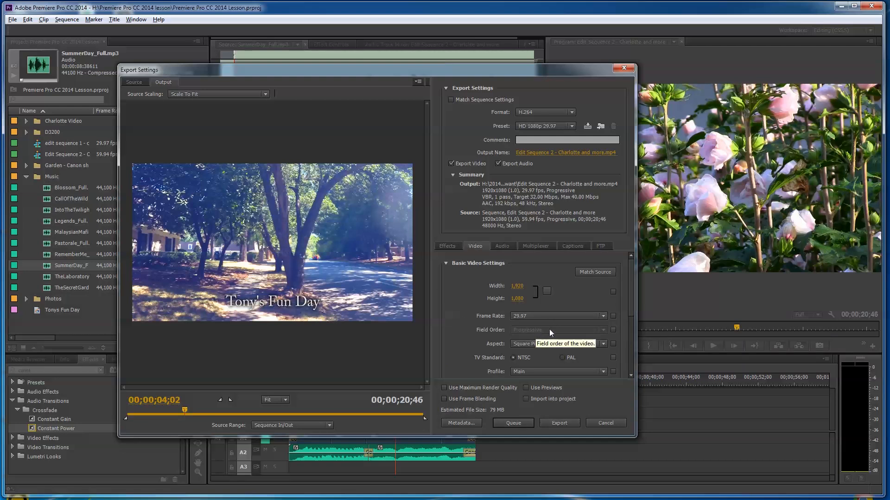
{"action": "mouse_move", "coordinate": [533, 334]}
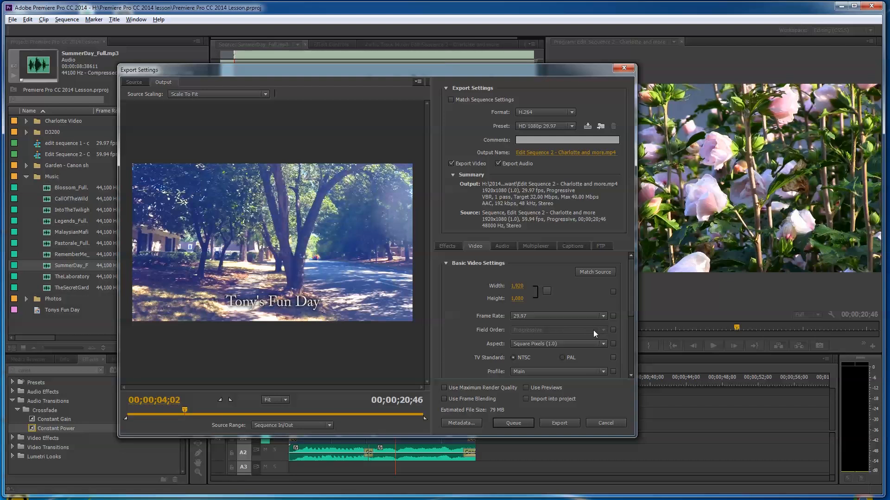
{"action": "mouse_move", "coordinate": [529, 331]}
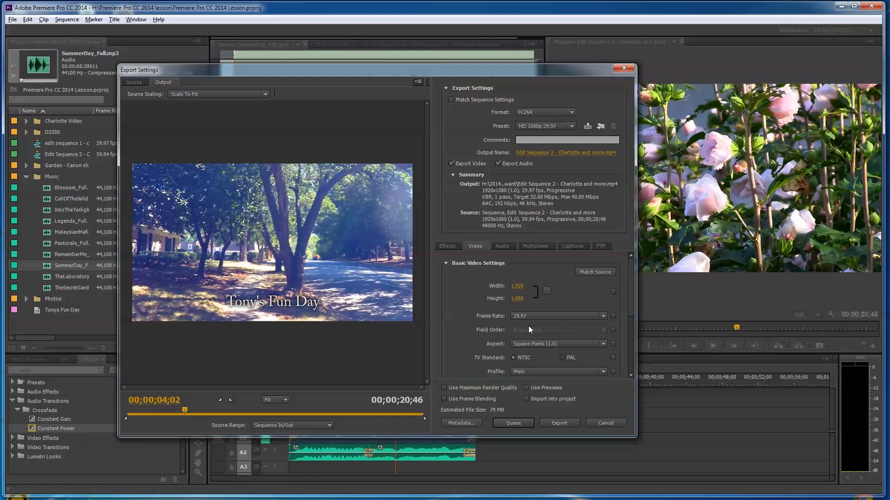
{"action": "mouse_move", "coordinate": [526, 330]}
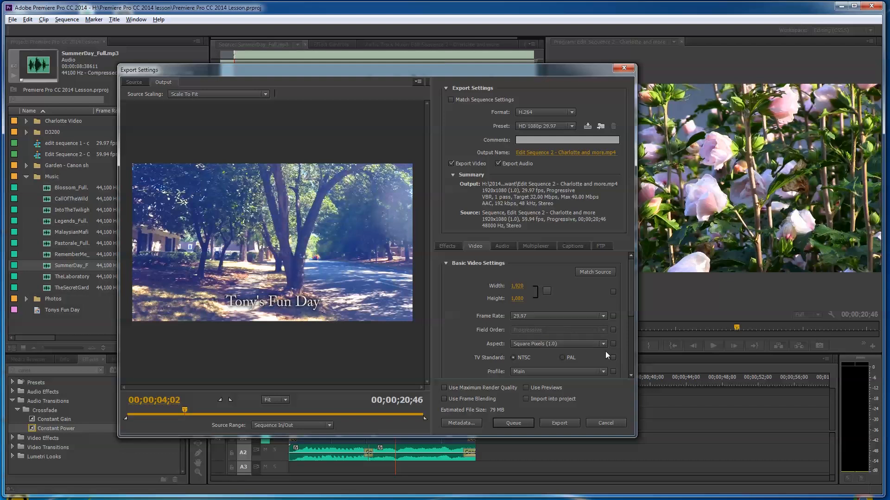
{"action": "mouse_move", "coordinate": [604, 348]}
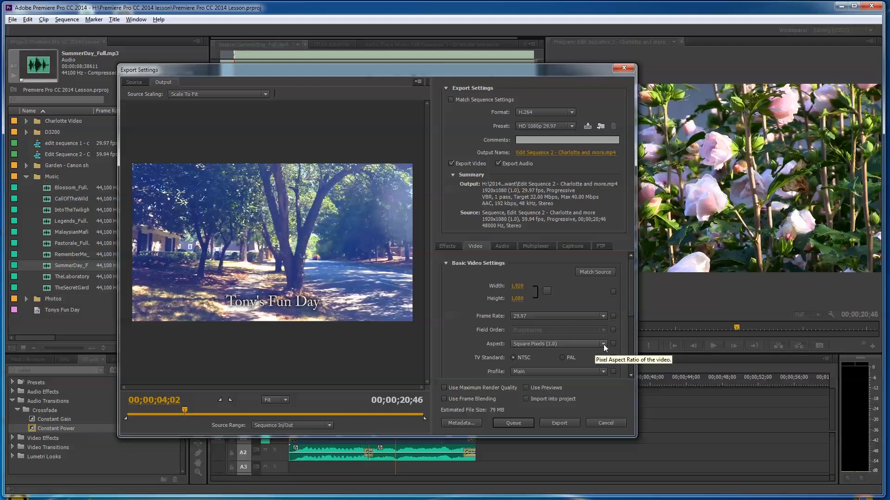
{"action": "left_click", "coordinate": [603, 344]}
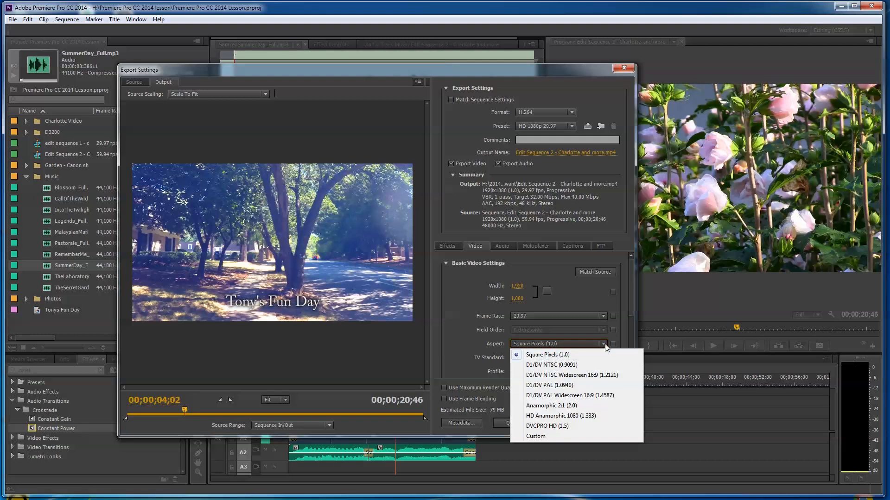
{"action": "left_click", "coordinate": [547, 355]}
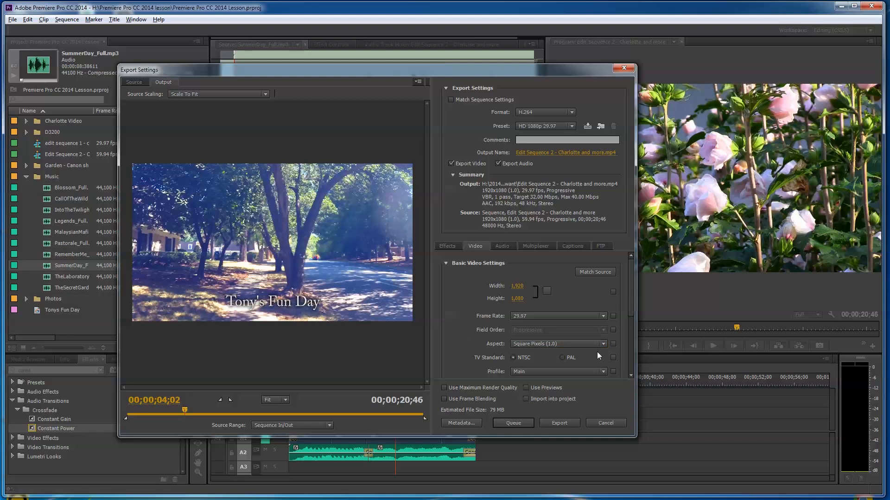
{"action": "mouse_move", "coordinate": [524, 360]}
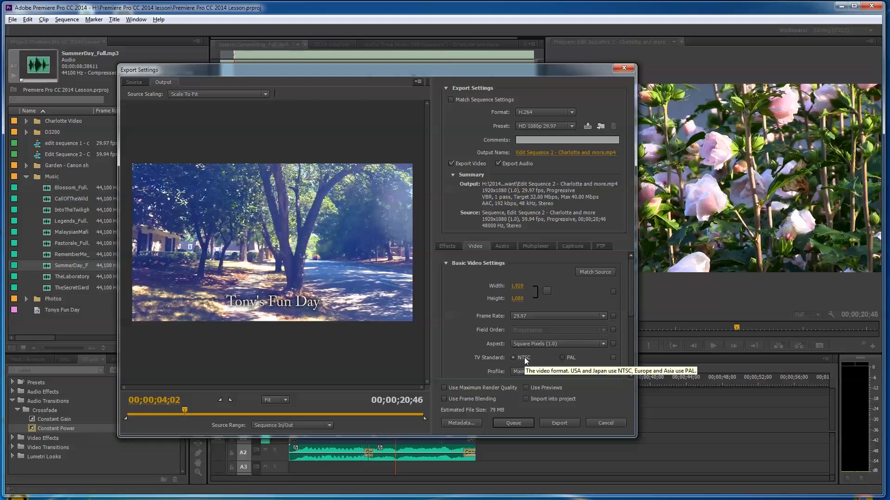
{"action": "mouse_move", "coordinate": [561, 363]}
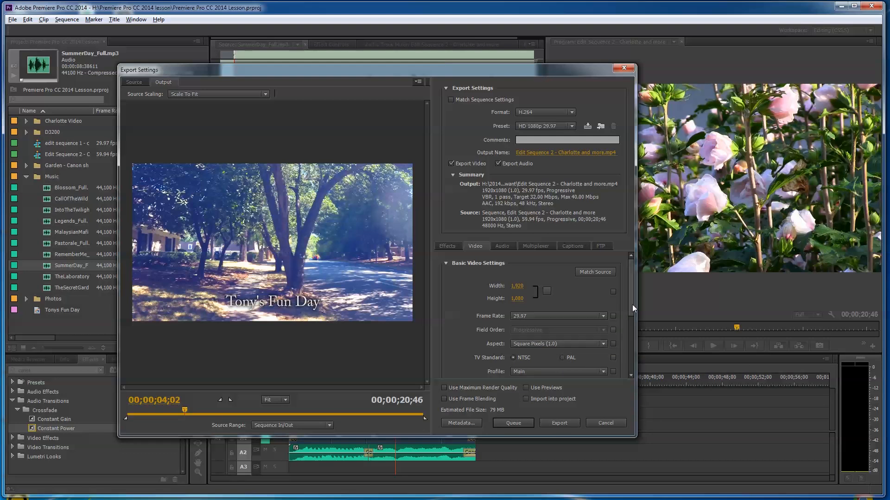
{"action": "scroll", "scroll_direction": "down", "scroll_amount": 3}
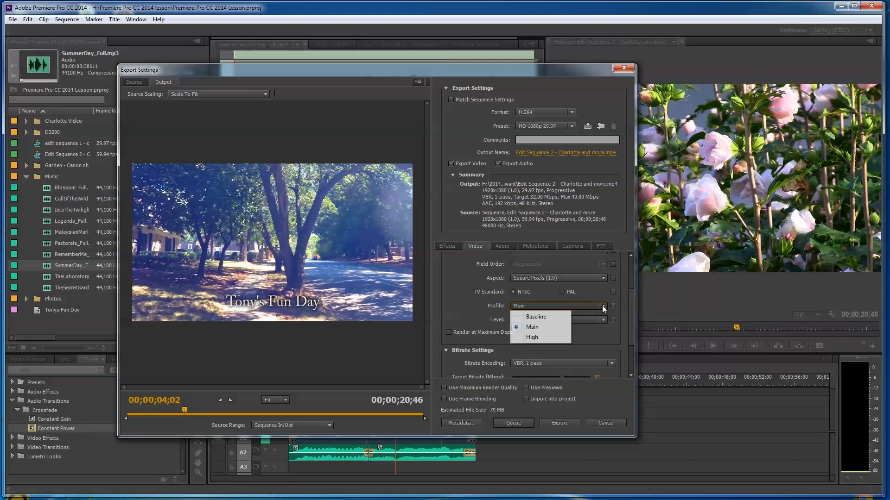
{"action": "left_click", "coordinate": [532, 327]}
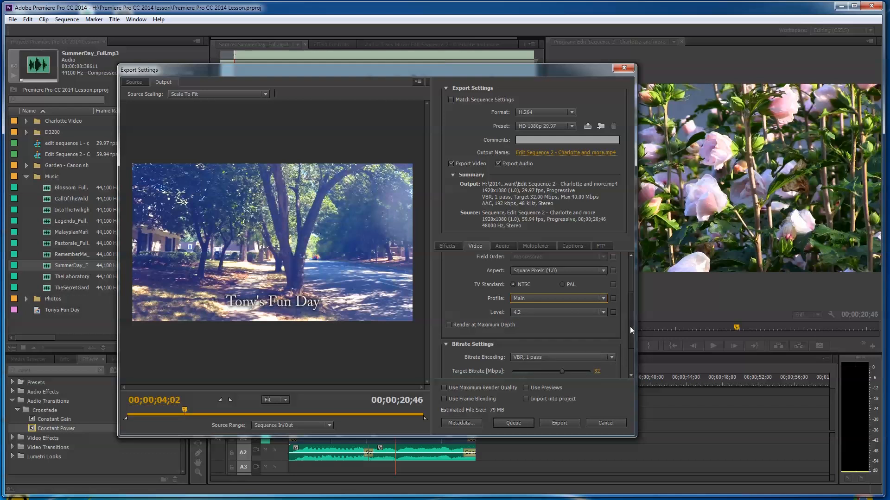
{"action": "scroll", "scroll_direction": "down", "scroll_amount": 3}
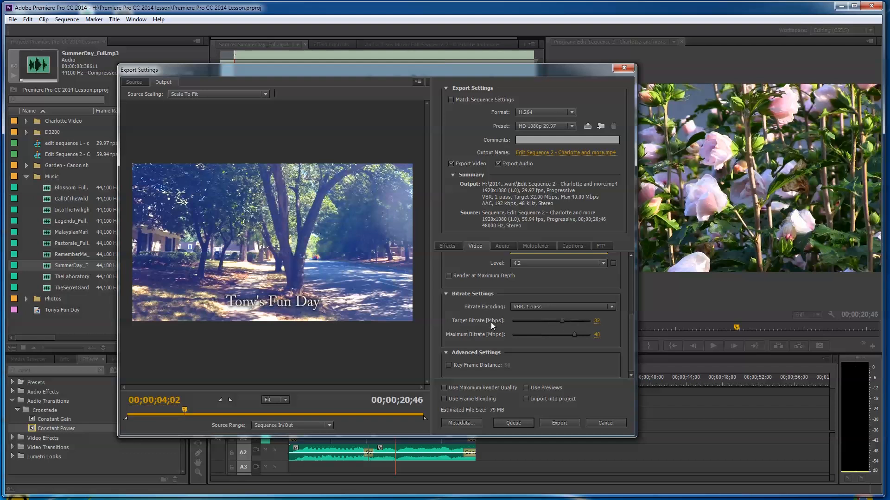
{"action": "mouse_move", "coordinate": [486, 330]}
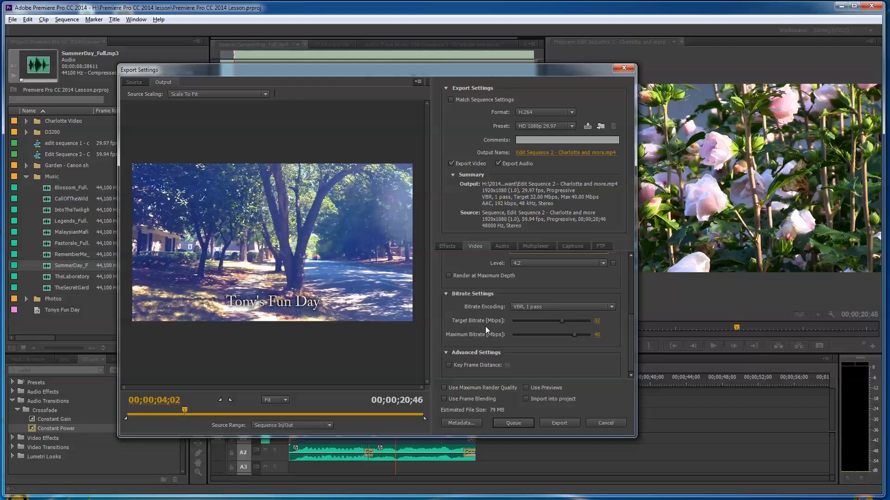
{"action": "mouse_move", "coordinate": [479, 323]}
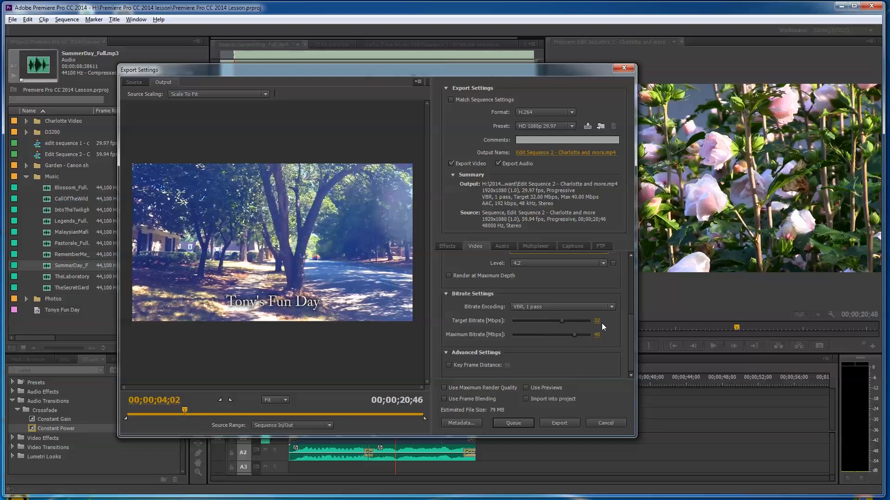
{"action": "mouse_move", "coordinate": [445, 390]}
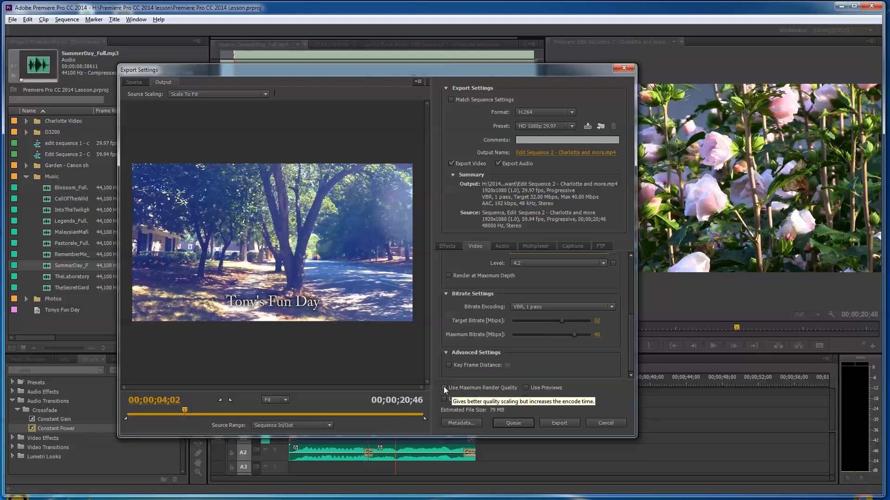
{"action": "left_click", "coordinate": [444, 387]}
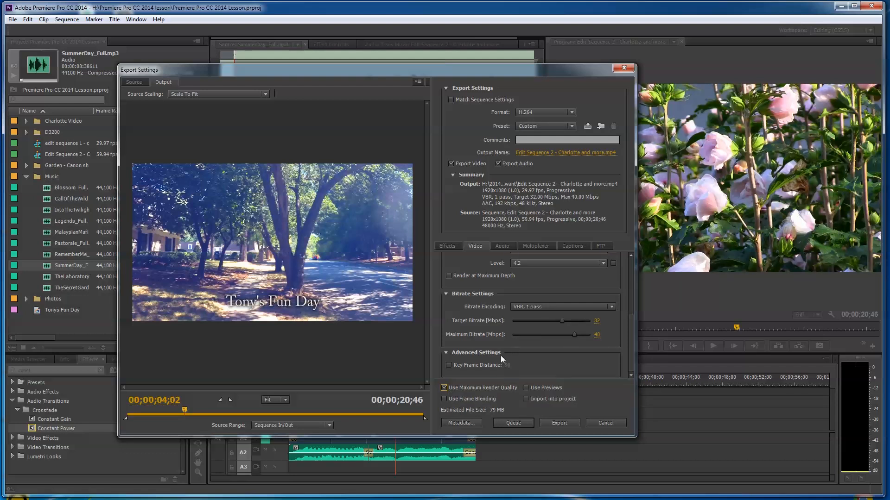
{"action": "mouse_move", "coordinate": [402, 409]}
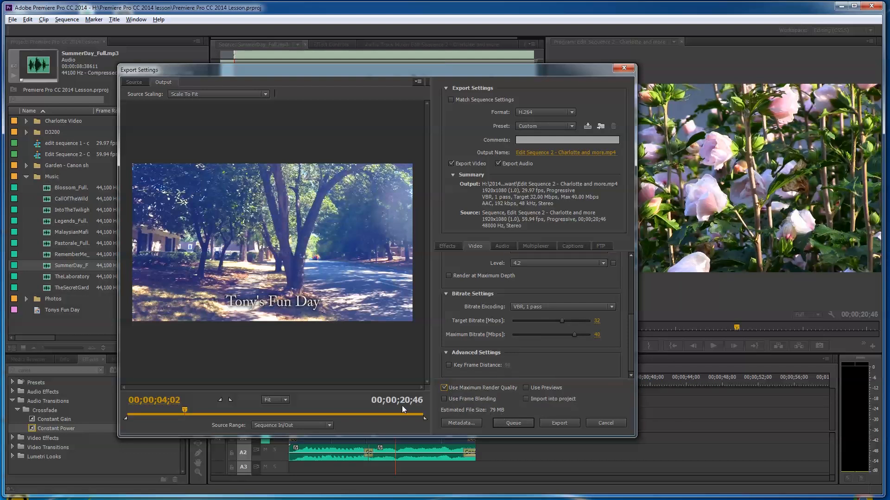
{"action": "mouse_move", "coordinate": [492, 414]}
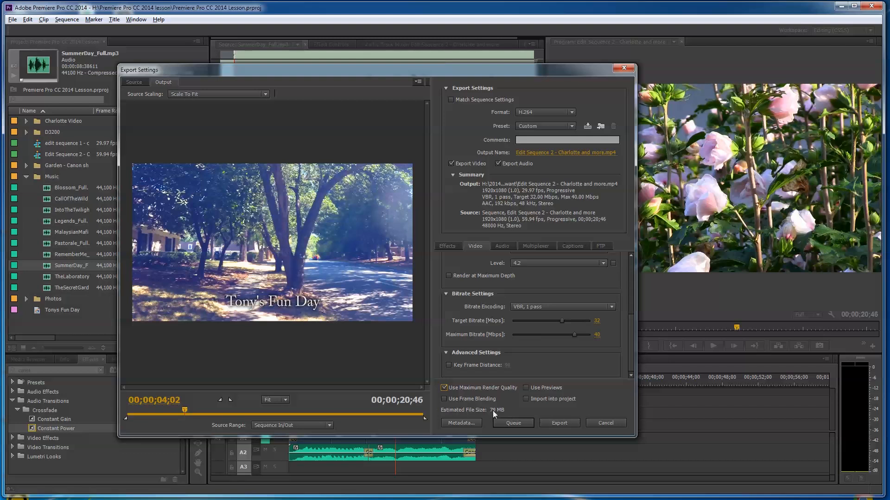
{"action": "mouse_move", "coordinate": [568, 166]}
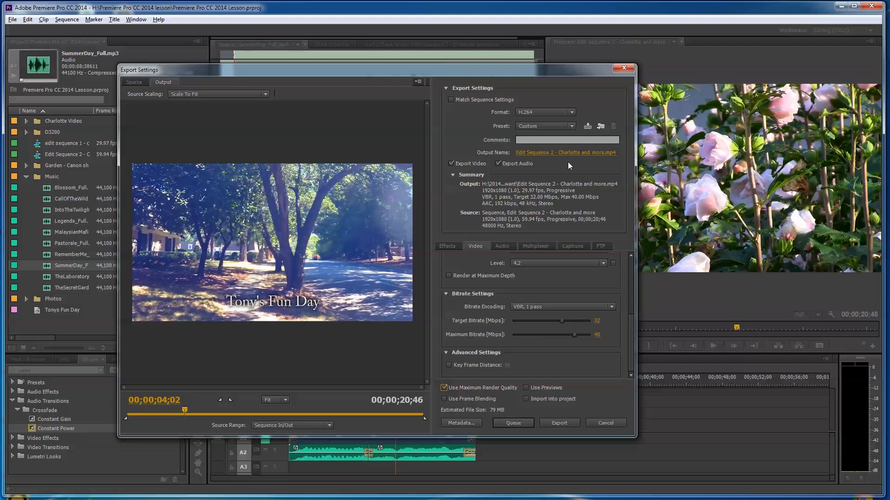
{"action": "left_click", "coordinate": [564, 152]}
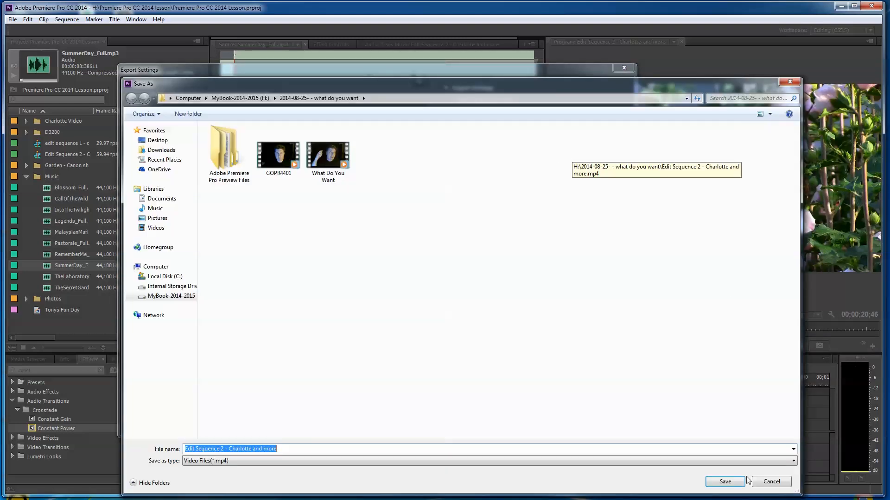
{"action": "left_click", "coordinate": [724, 482]}
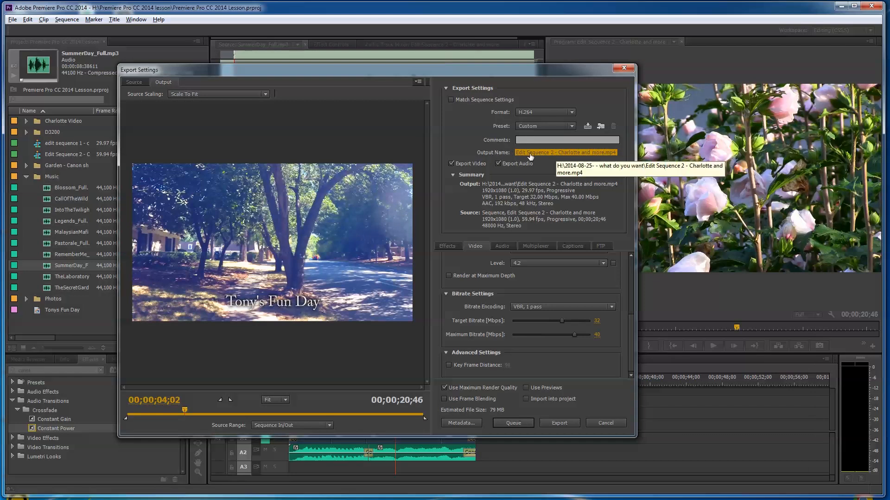
Step: Save the export as 'Test Video for Lesson.mp4' in the 2014-08-26 Charlotte Video folder
{"action": "left_click", "coordinate": [564, 152]}
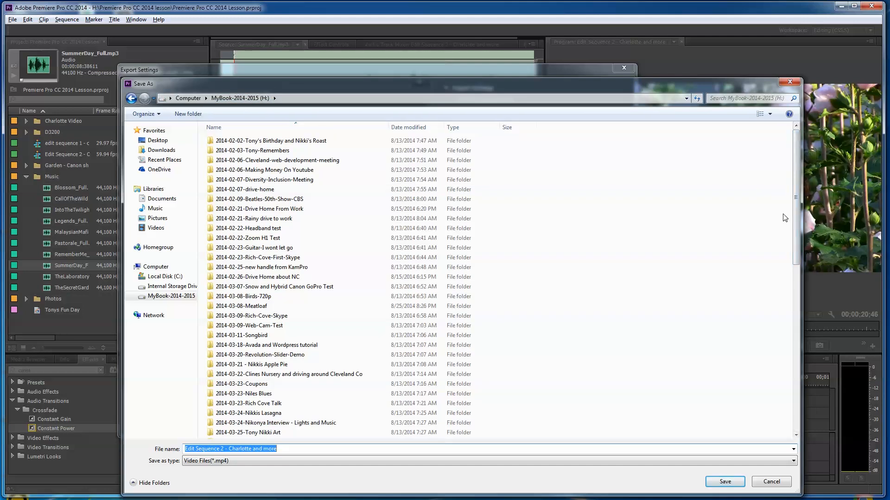
{"action": "scroll", "scroll_direction": "down", "scroll_amount": 3}
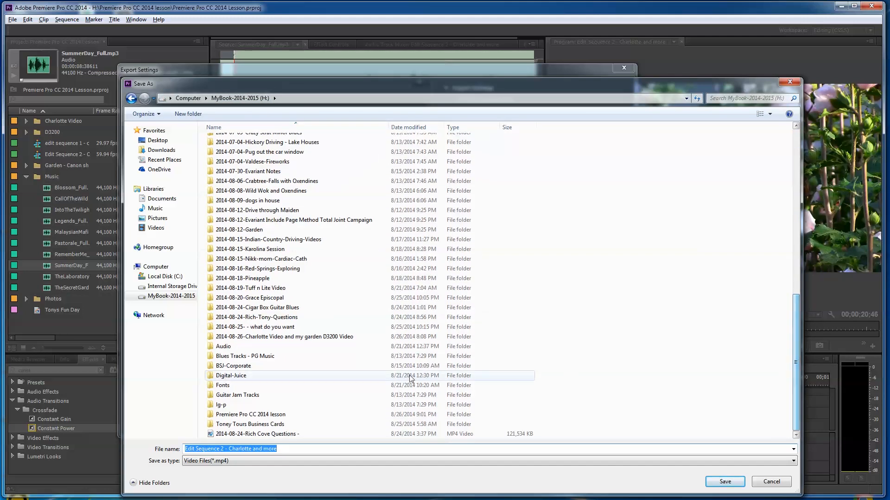
{"action": "left_click", "coordinate": [244, 385]}
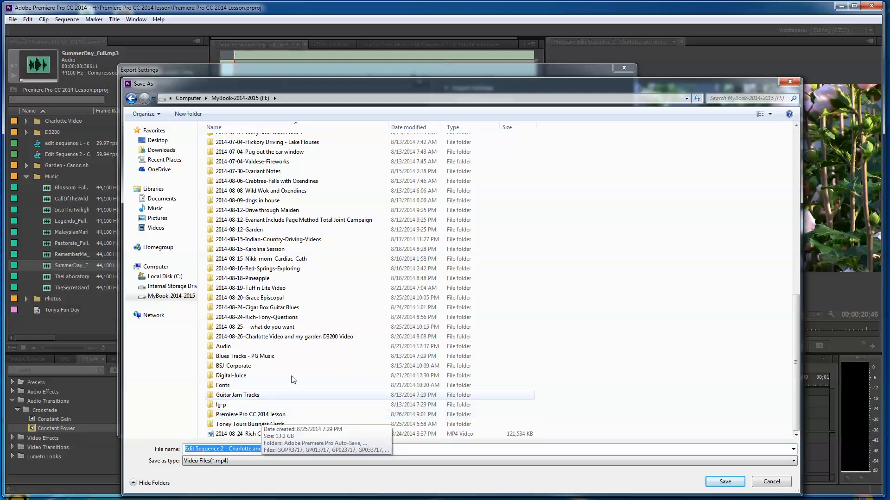
{"action": "double_click", "coordinate": [286, 336]}
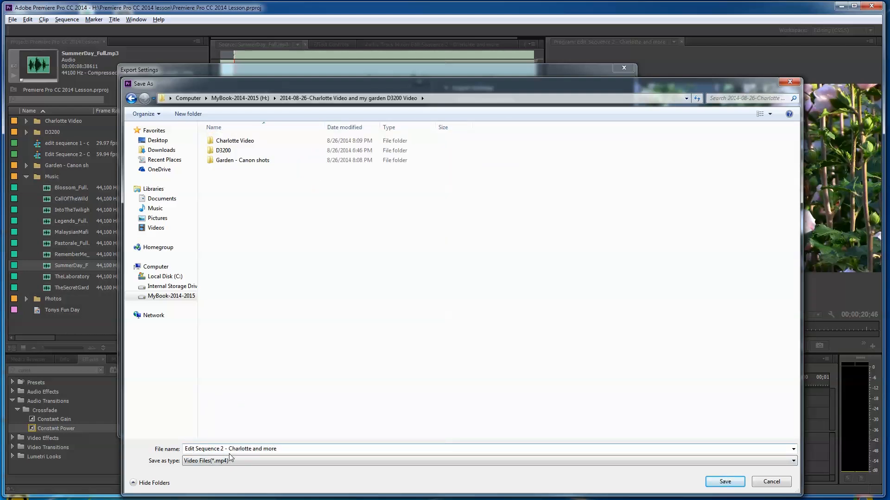
{"action": "left_click", "coordinate": [278, 449]}
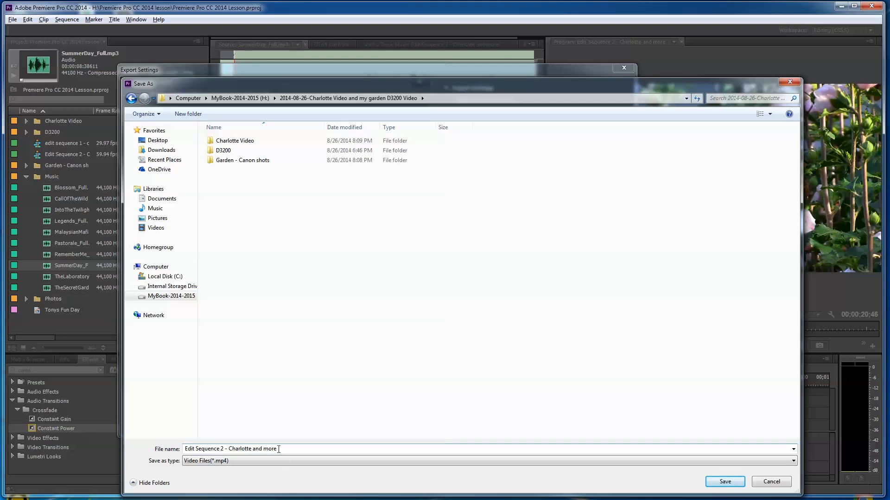
{"action": "type", "text": "Test Video for Lesson"}
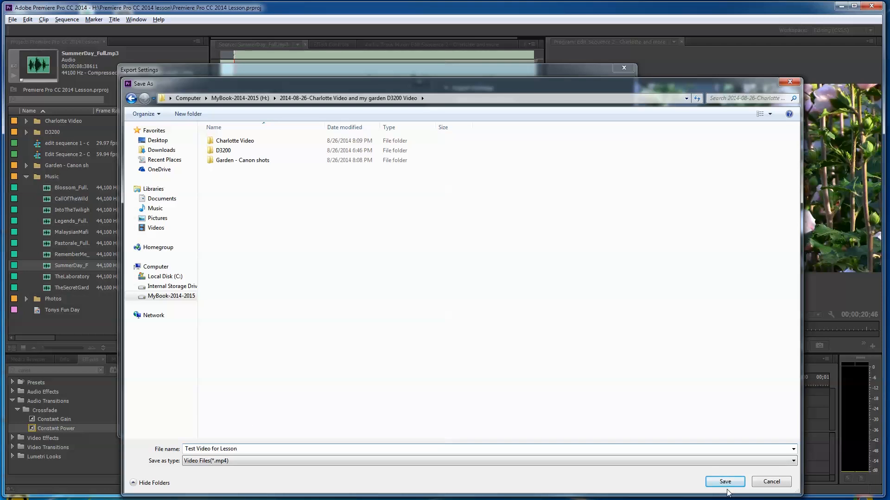
{"action": "left_click", "coordinate": [725, 482]}
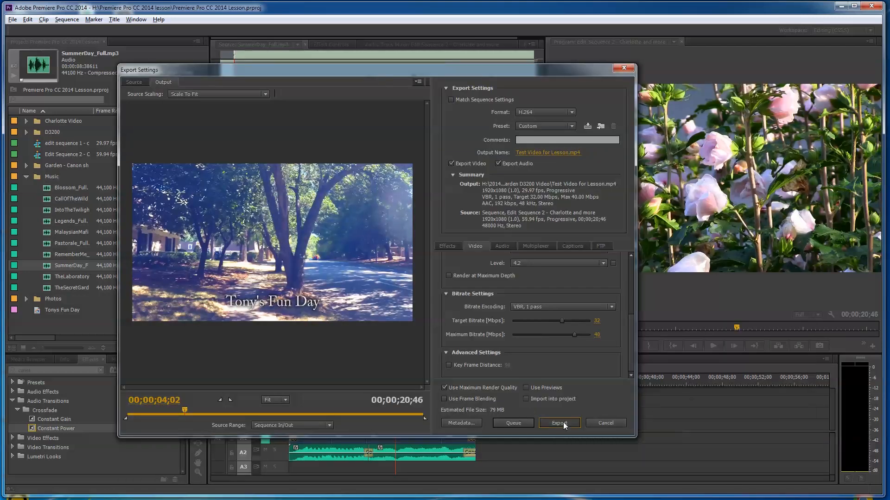
Step: Start encoding the Charlotte and more sequence to Test Video for Lesson.mp4
{"action": "left_click", "coordinate": [559, 423]}
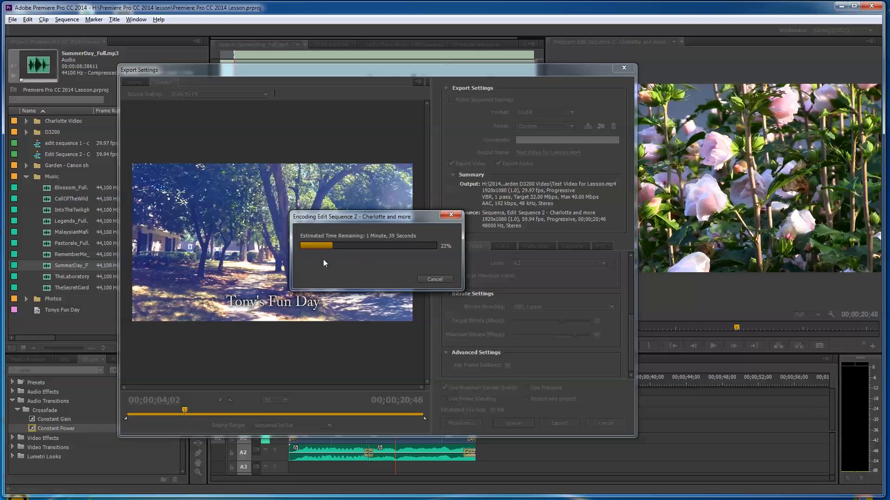
{"action": "mouse_move", "coordinate": [342, 237]}
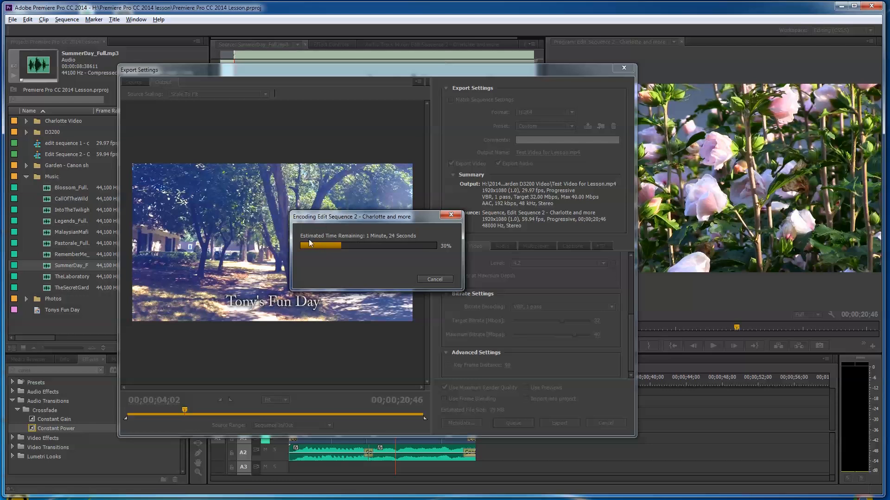
{"action": "mouse_move", "coordinate": [420, 274]}
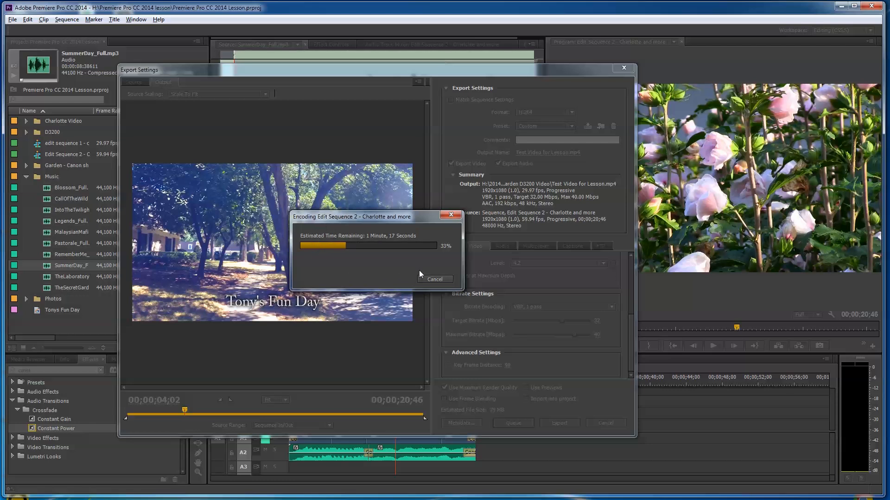
{"action": "mouse_move", "coordinate": [383, 283]}
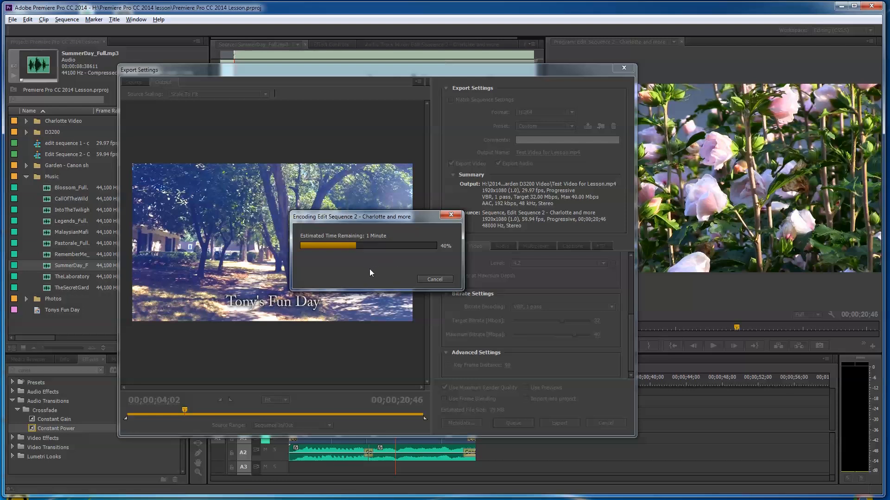
{"action": "mouse_move", "coordinate": [346, 264]}
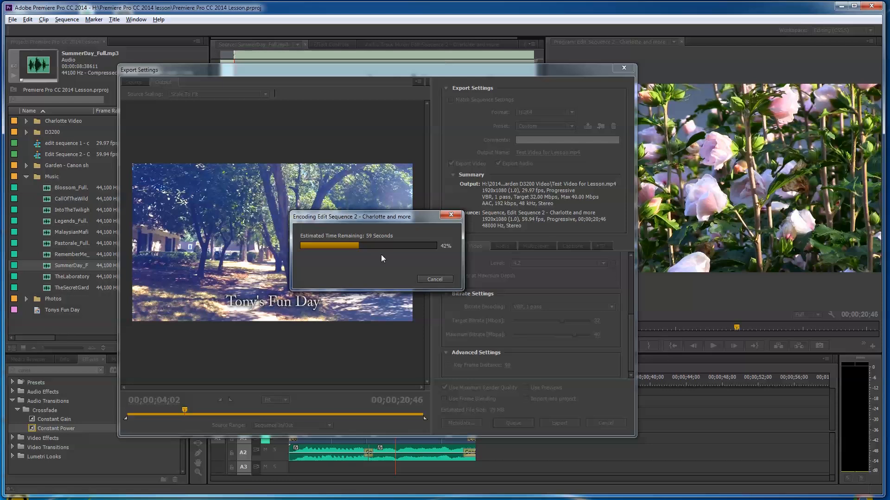
{"action": "mouse_move", "coordinate": [371, 279]}
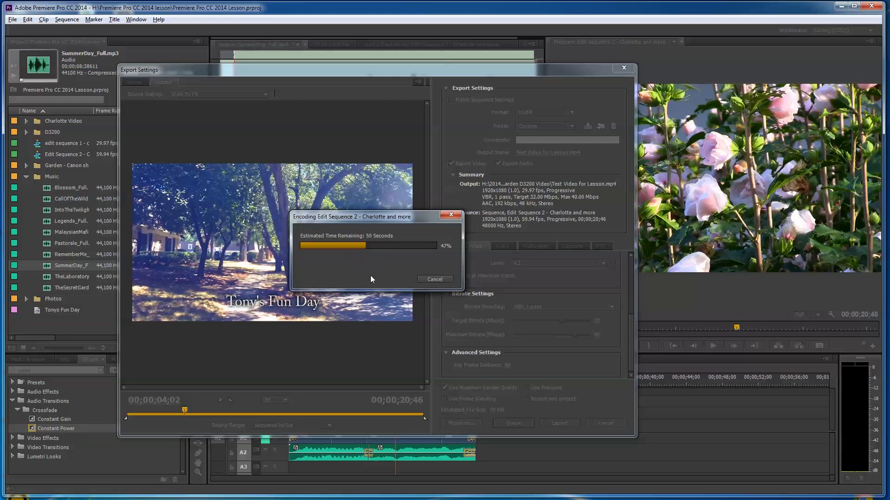
{"action": "mouse_move", "coordinate": [329, 272]}
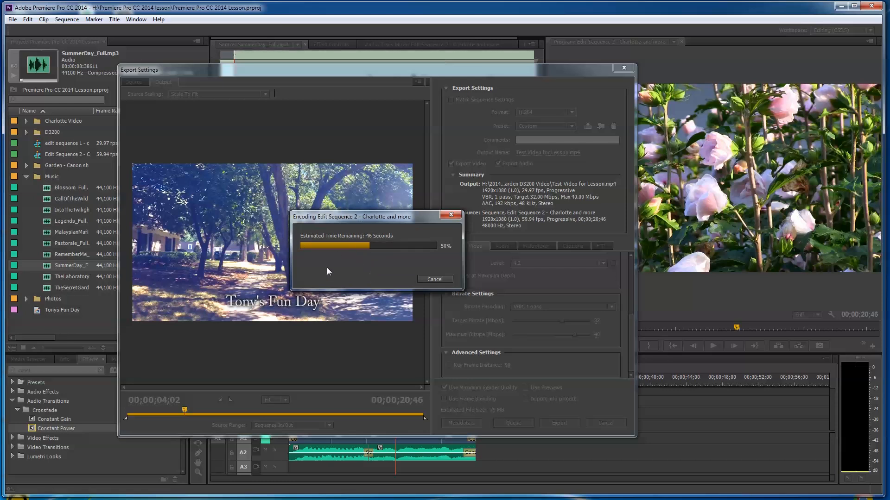
{"action": "mouse_move", "coordinate": [358, 273]}
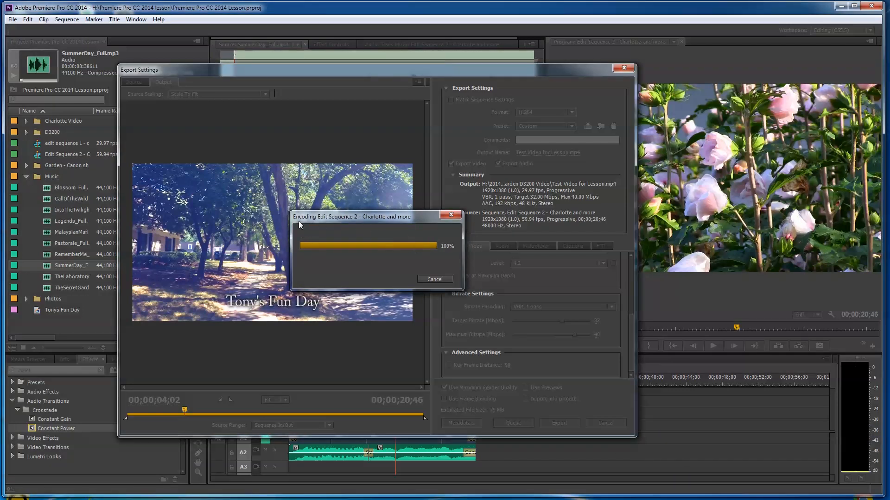
{"action": "mouse_move", "coordinate": [309, 230]}
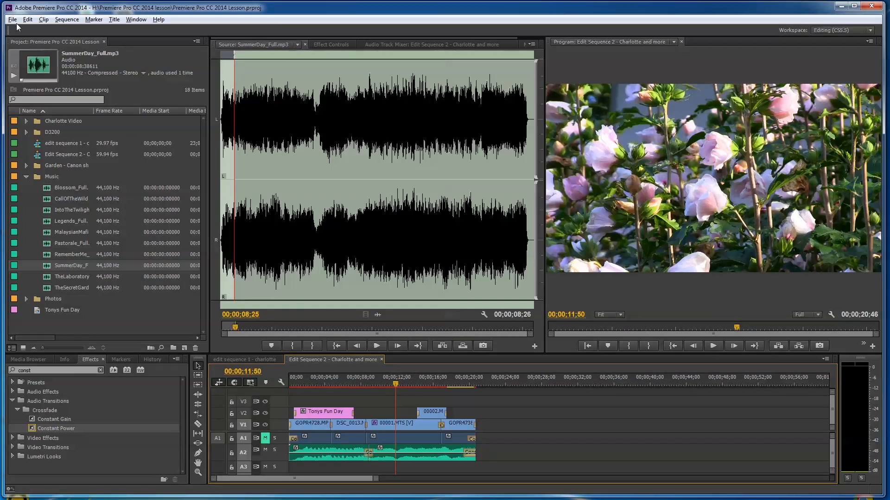
Step: Open the 2014-08-26 folder in Explorer and play Test Video for Lesson (81.2 MB)
{"action": "left_click", "coordinate": [11, 18]}
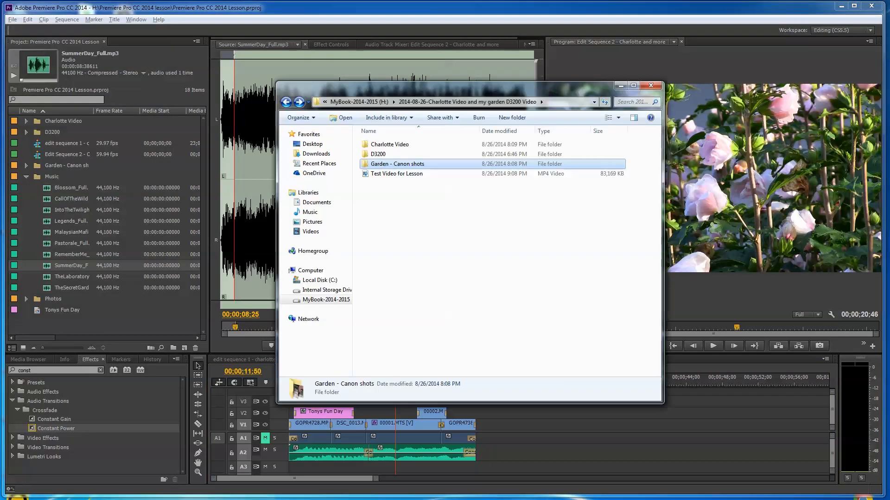
{"action": "mouse_move", "coordinate": [395, 173]}
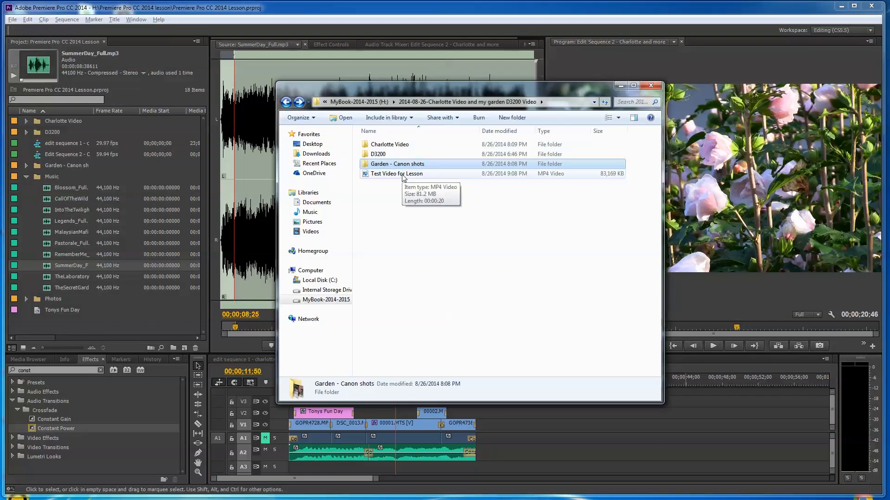
{"action": "mouse_move", "coordinate": [748, 340]}
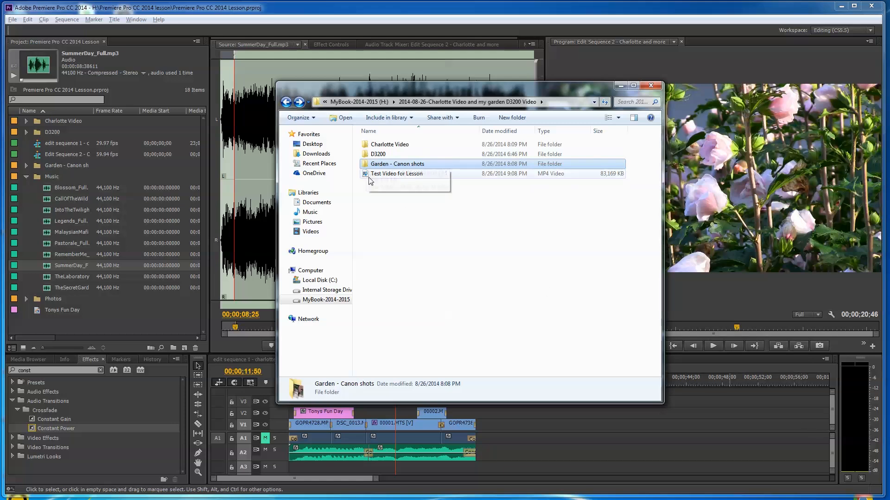
{"action": "mouse_move", "coordinate": [397, 174]}
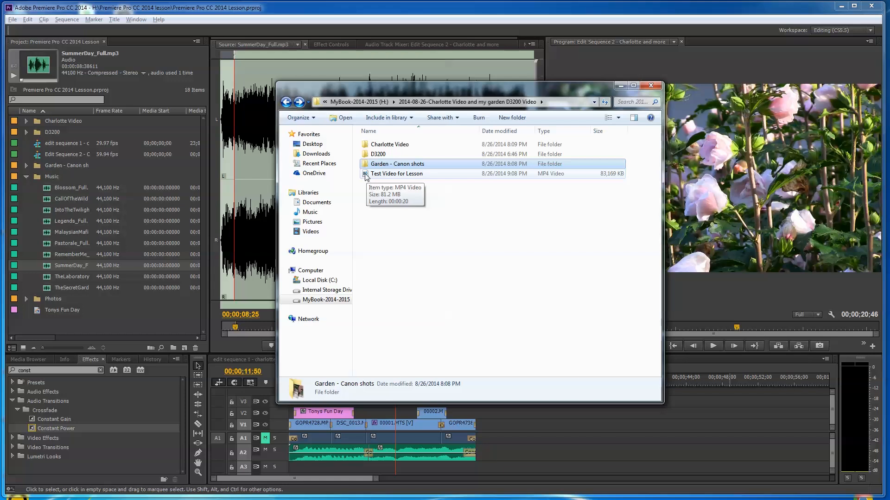
{"action": "double_click", "coordinate": [397, 174]}
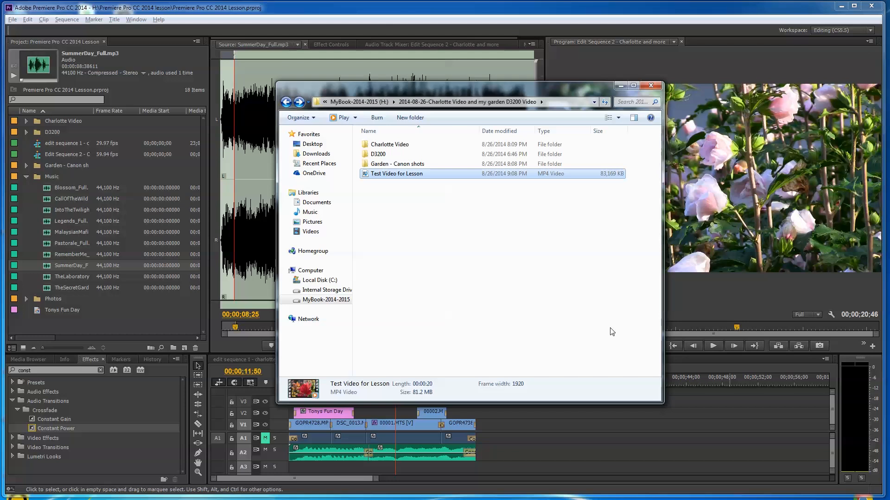
{"action": "mouse_move", "coordinate": [509, 321]}
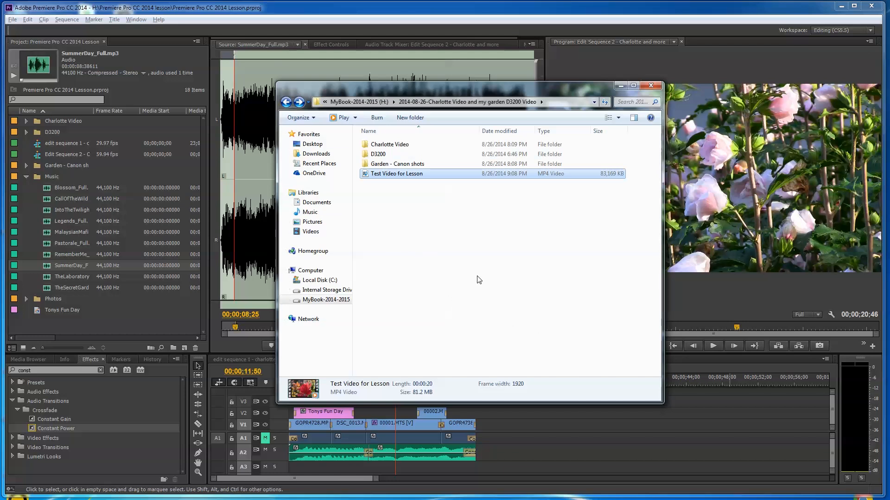
{"action": "mouse_move", "coordinate": [482, 282]}
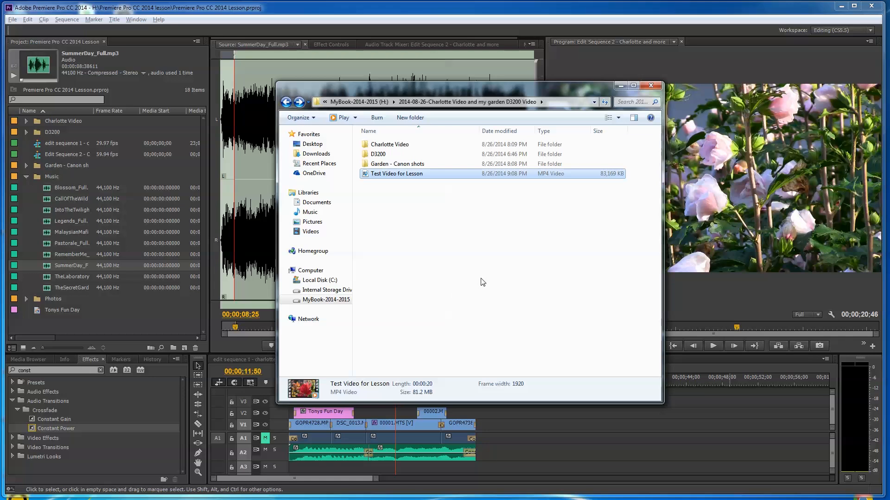
{"action": "mouse_move", "coordinate": [493, 255]}
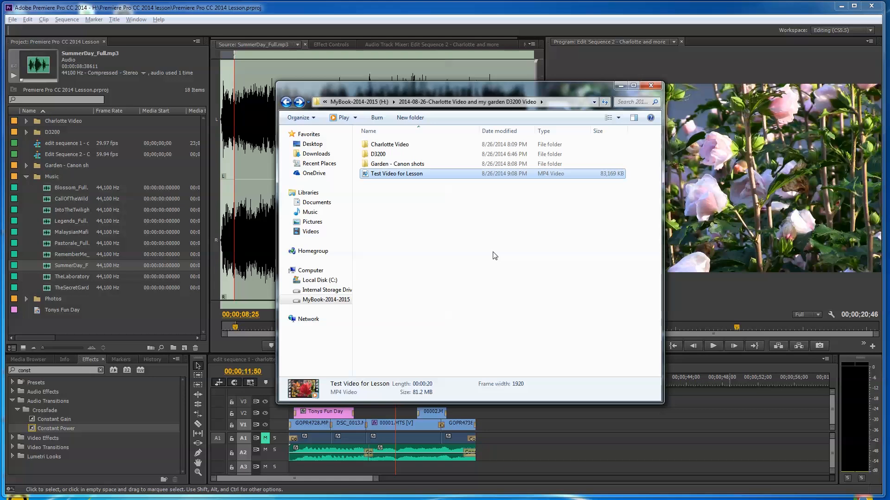
{"action": "mouse_move", "coordinate": [482, 294]}
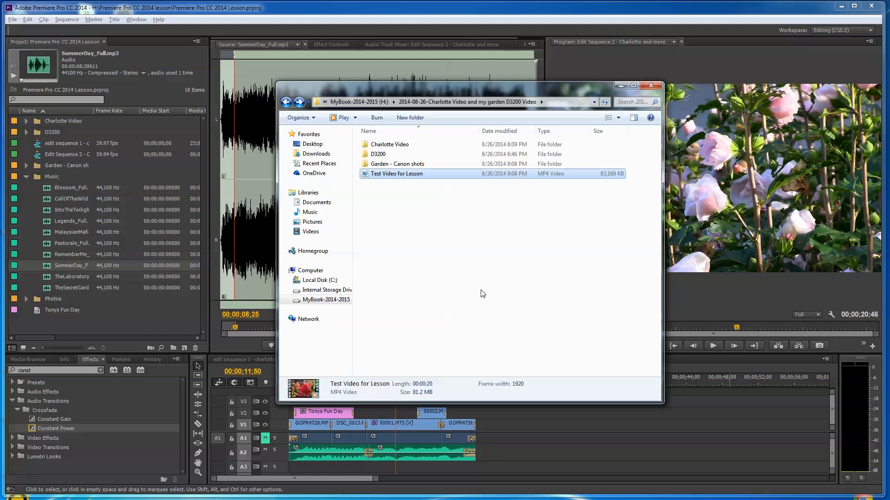
{"action": "mouse_move", "coordinate": [450, 298]}
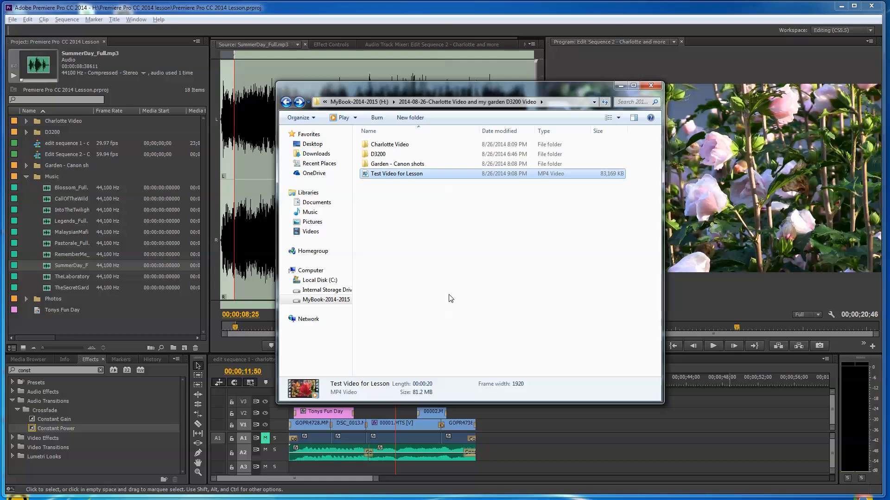